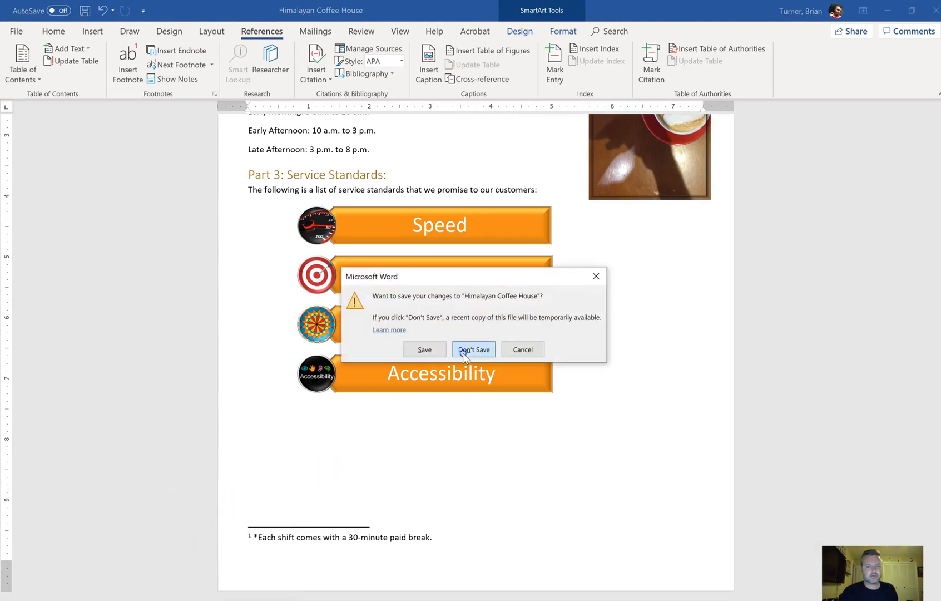
Step: Close the Himalayan Coffee House document without saving its changes
{"action": "left_click", "coordinate": [473, 350]}
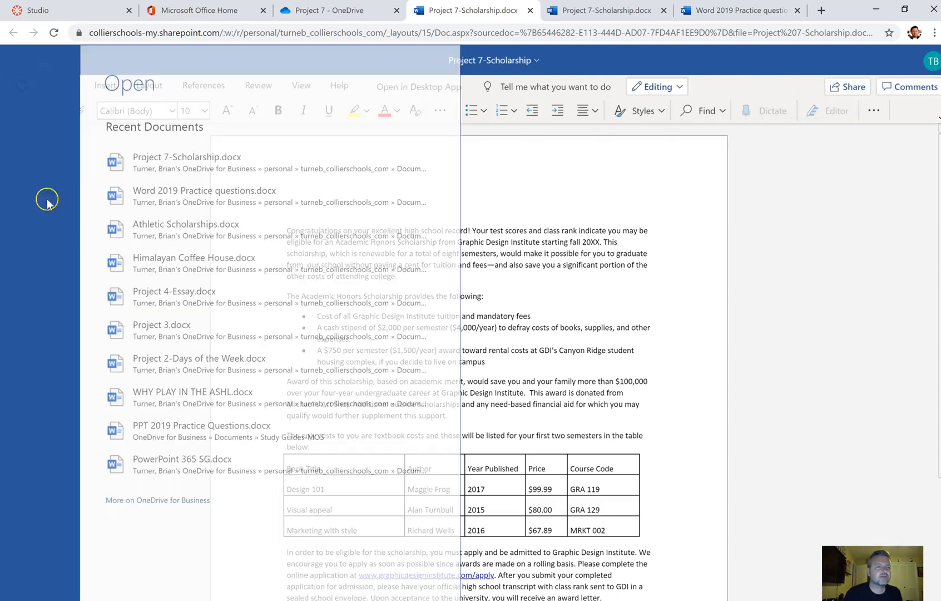
Step: Download a copy of Project 7-Scholarship to the computer via Save As
{"action": "left_click", "coordinate": [32, 201]}
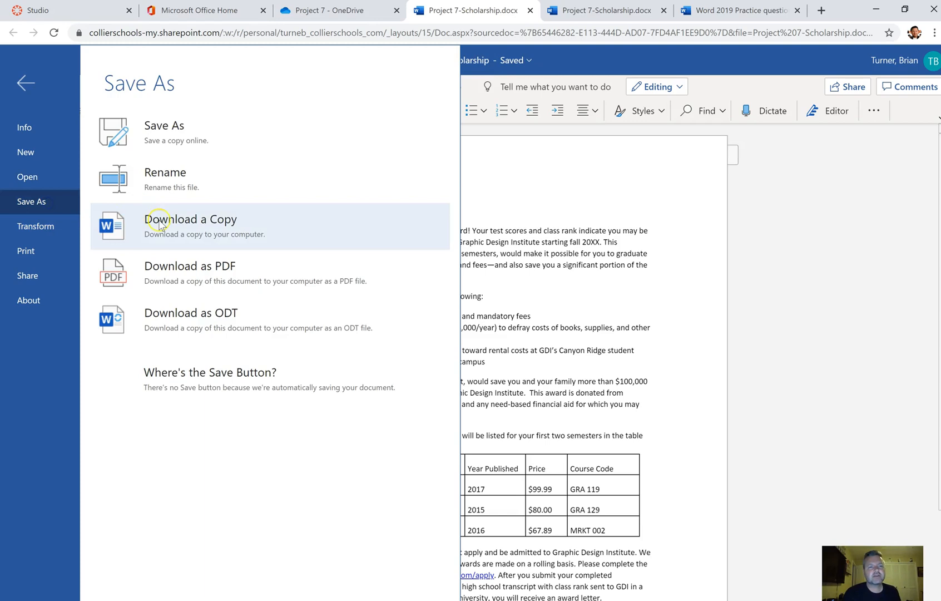
{"action": "left_click", "coordinate": [191, 219]}
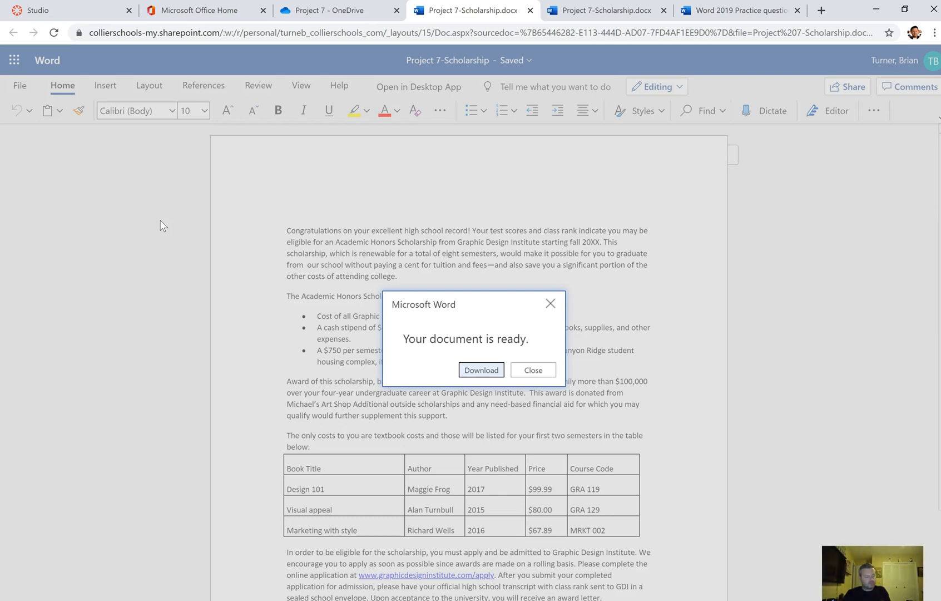
{"action": "mouse_move", "coordinate": [443, 355]}
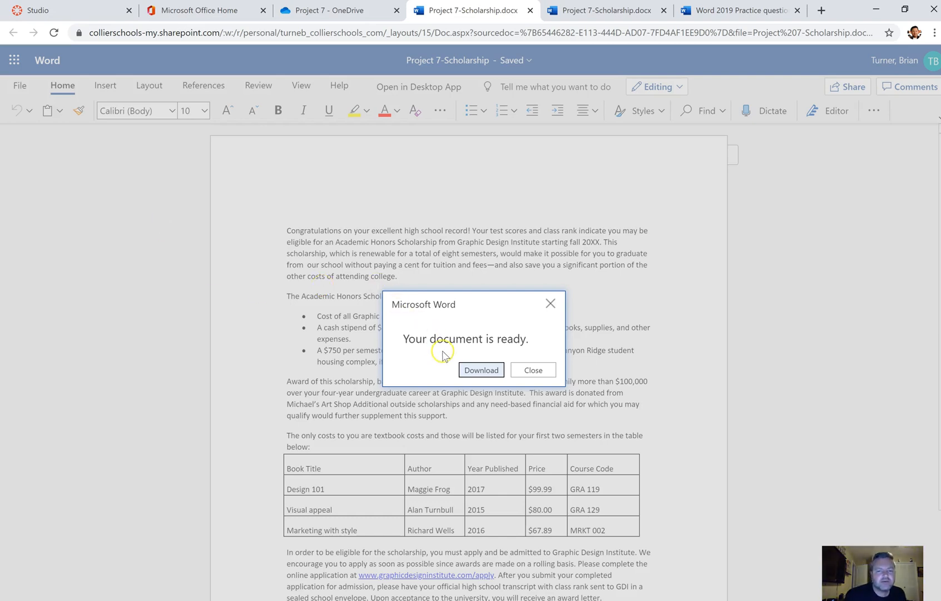
{"action": "left_click", "coordinate": [481, 370]}
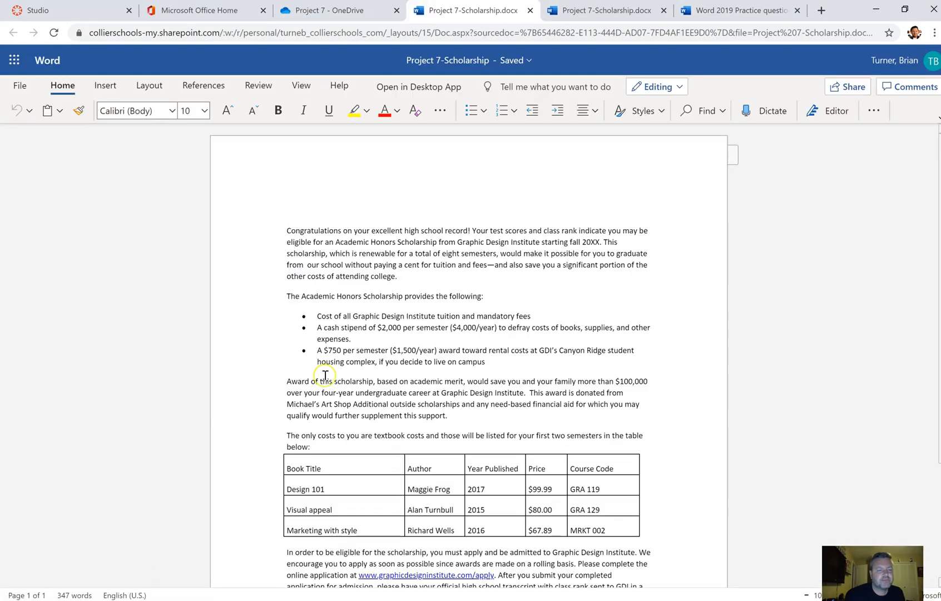
Step: Open the downloaded letter, enable editing, maximize Word, and scroll to the textbook table
{"action": "left_click", "coordinate": [418, 87]}
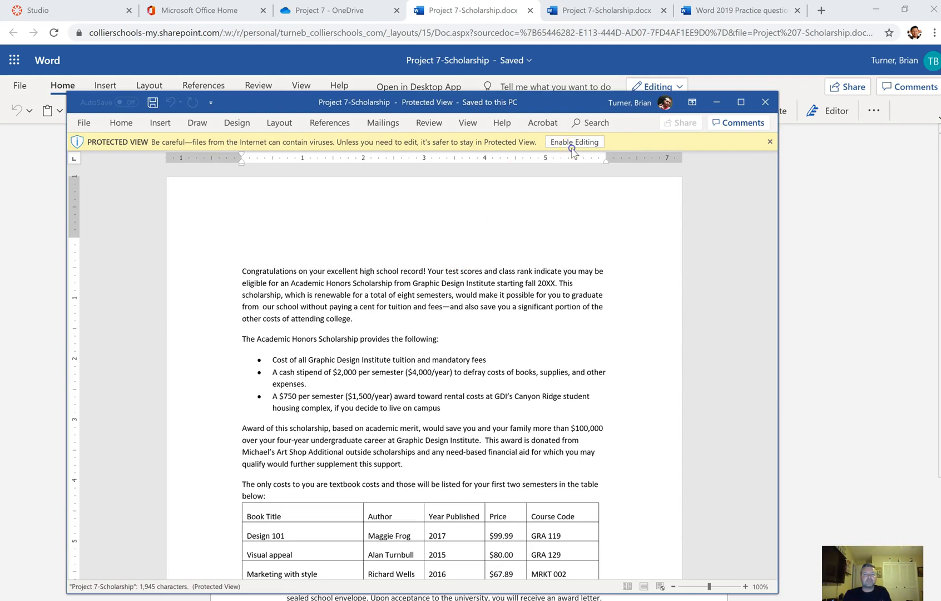
{"action": "left_click", "coordinate": [574, 142]}
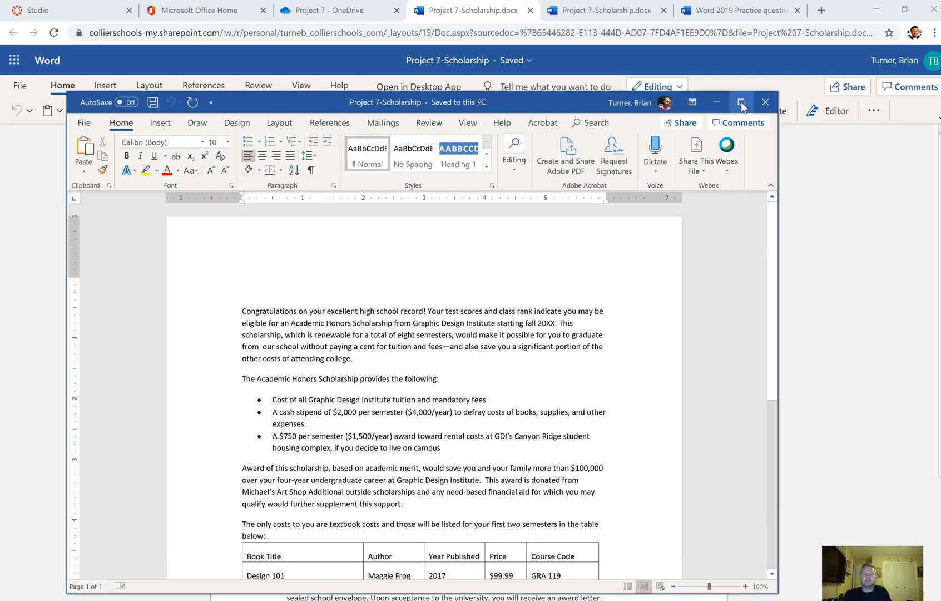
{"action": "left_click", "coordinate": [739, 102]}
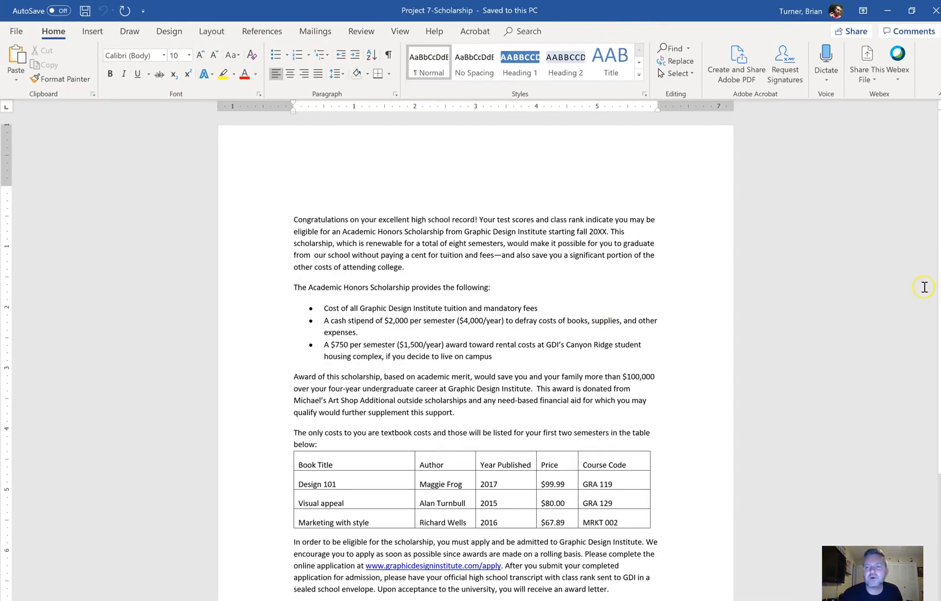
{"action": "scroll", "scroll_direction": "down", "scroll_amount": 3}
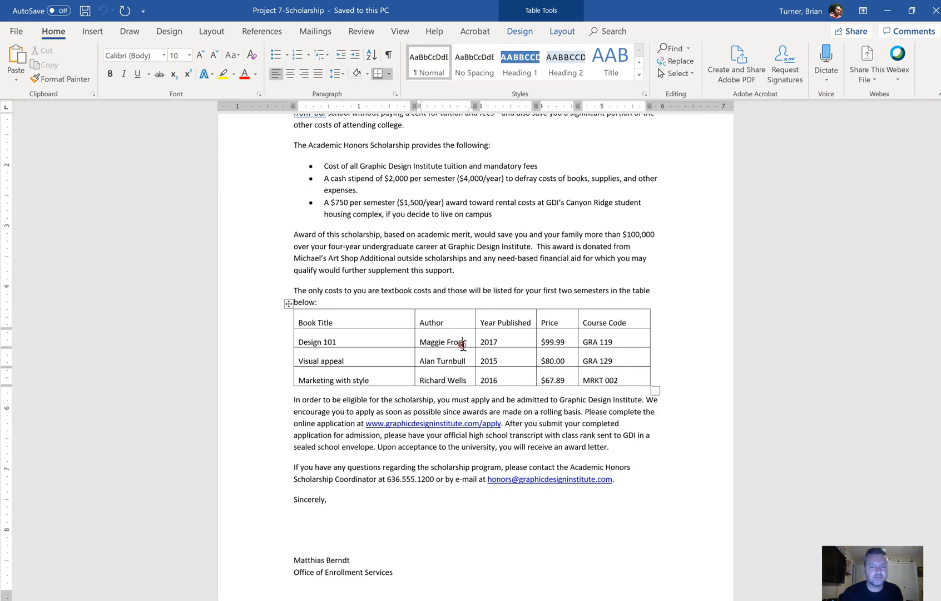
Step: Title the table's alt text 'Course Texbooks' and describe the textbooks and their costs
{"action": "right_click", "coordinate": [461, 342]}
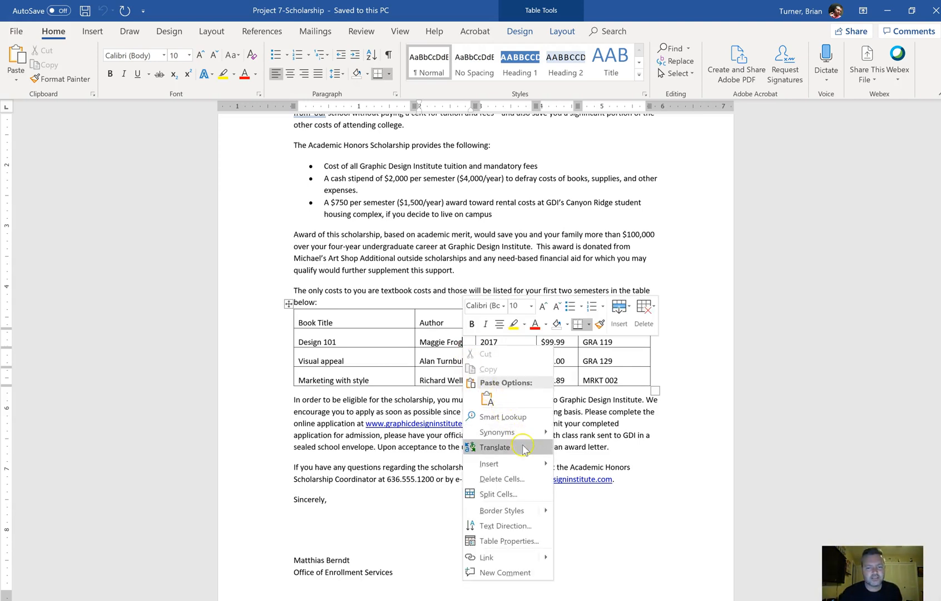
{"action": "mouse_move", "coordinate": [531, 541]}
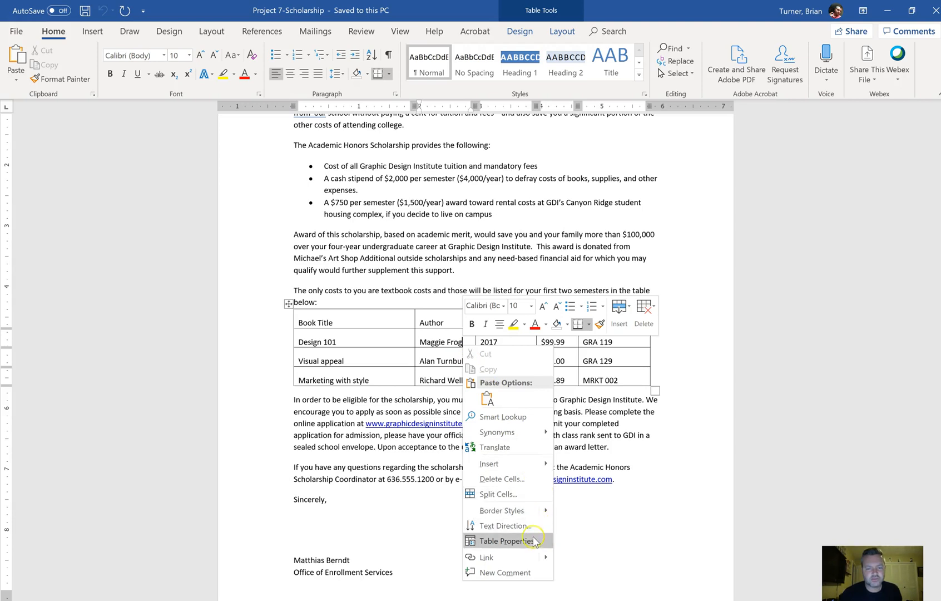
{"action": "left_click", "coordinate": [507, 540]}
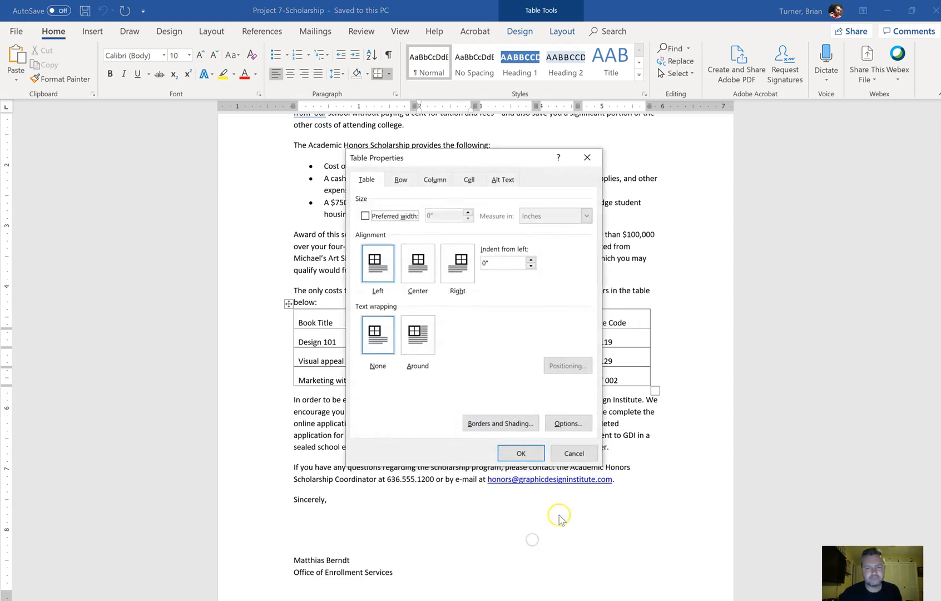
{"action": "left_click", "coordinate": [503, 180]}
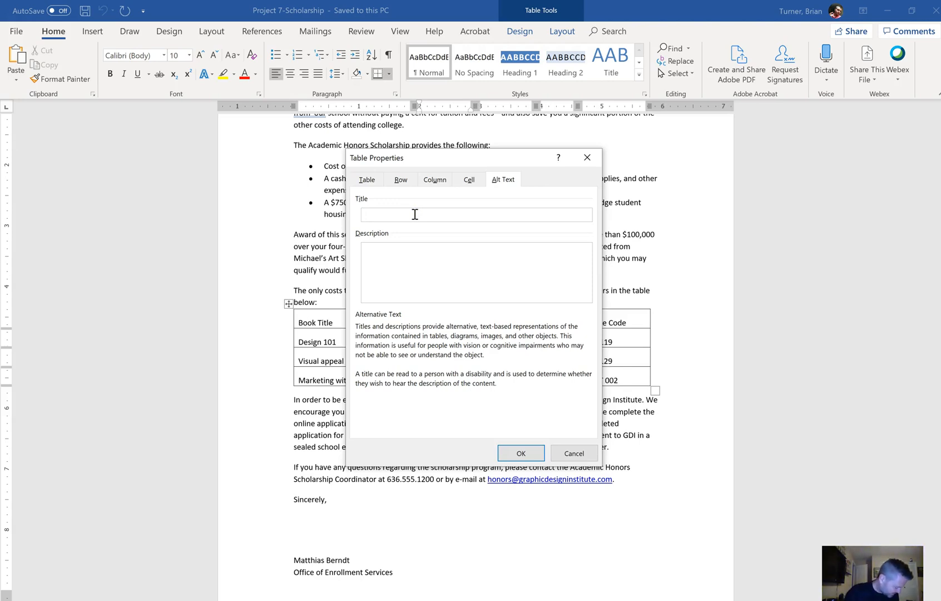
{"action": "type", "text": "c"}
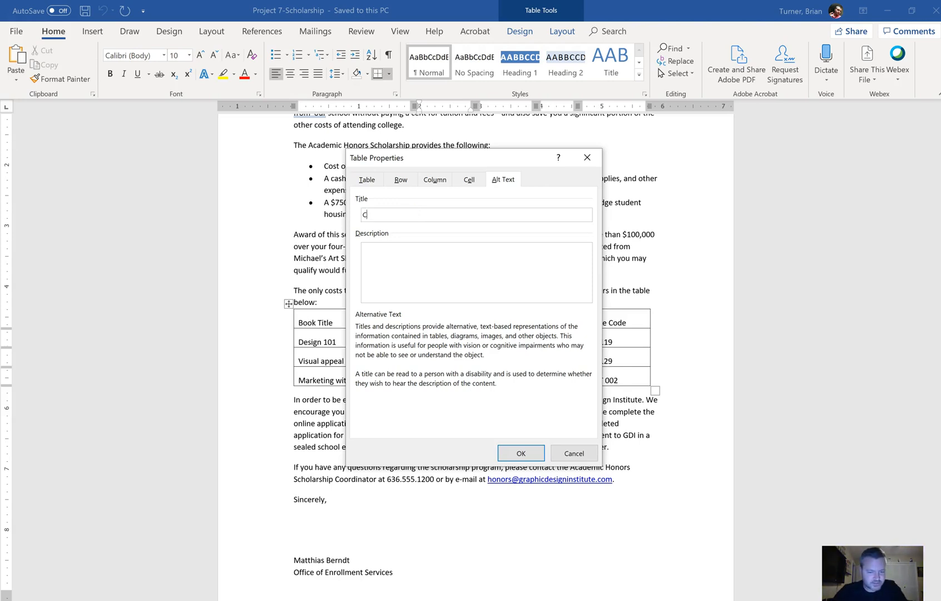
{"action": "type", "text": "Course Texbooks"}
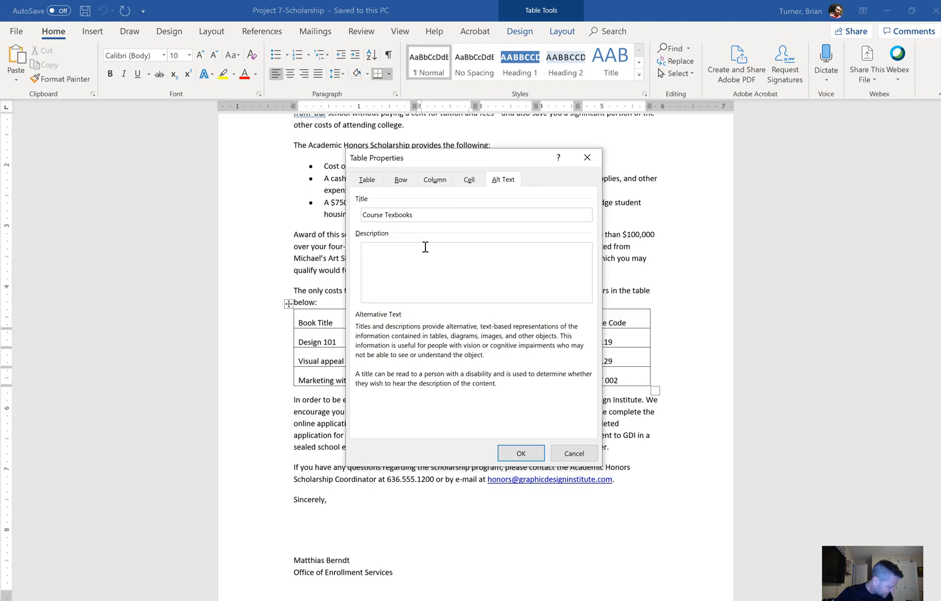
{"action": "type", "text": "This is a list of"}
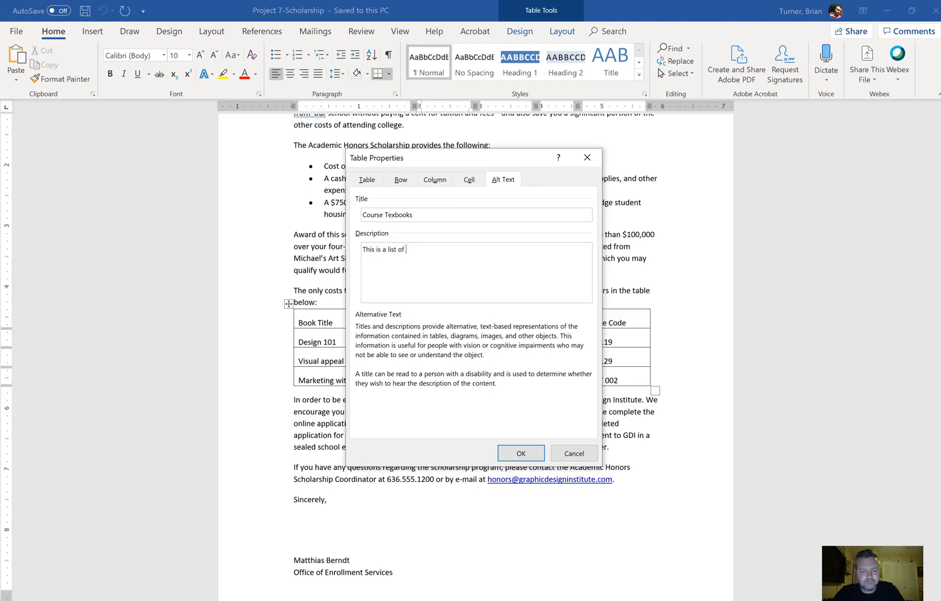
{"action": "type", "text": "texbooks"}
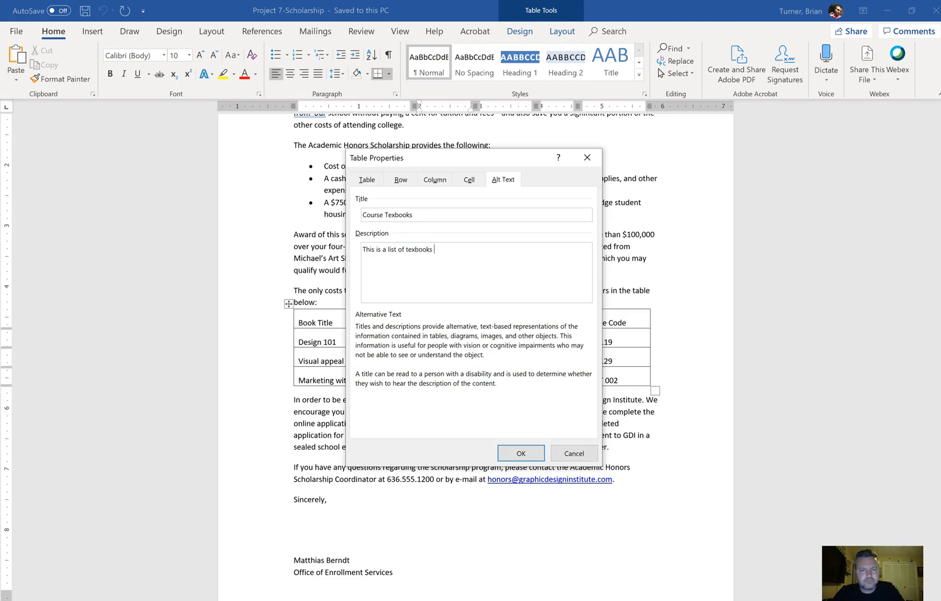
{"action": "type", "text": "and how much"}
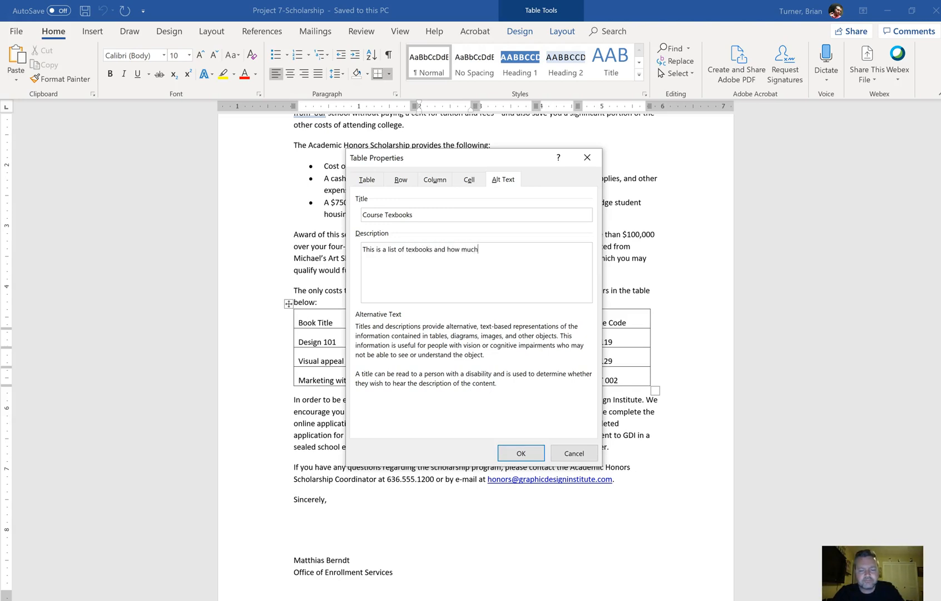
{"action": "type", "text": "they will cos"}
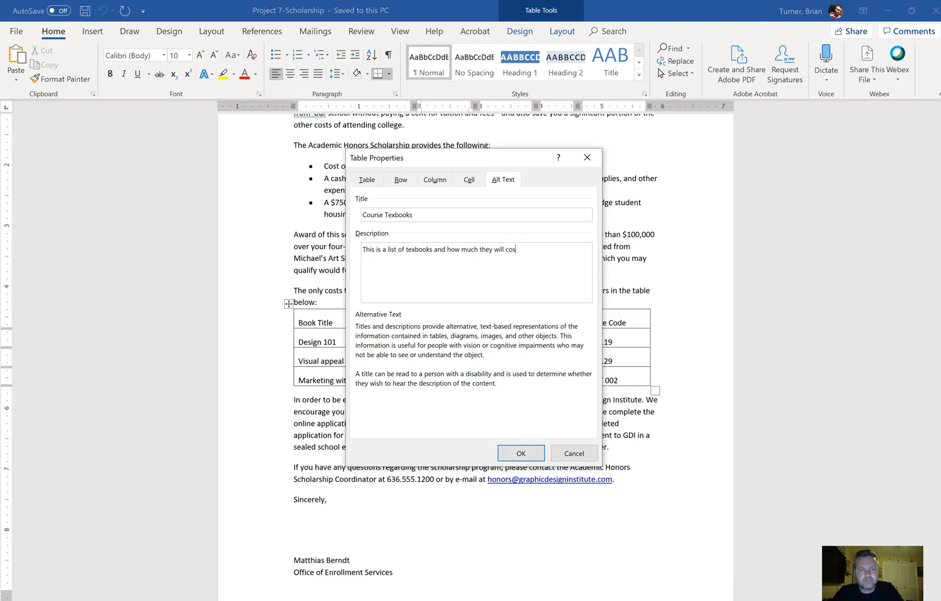
{"action": "type", "text": "t"}
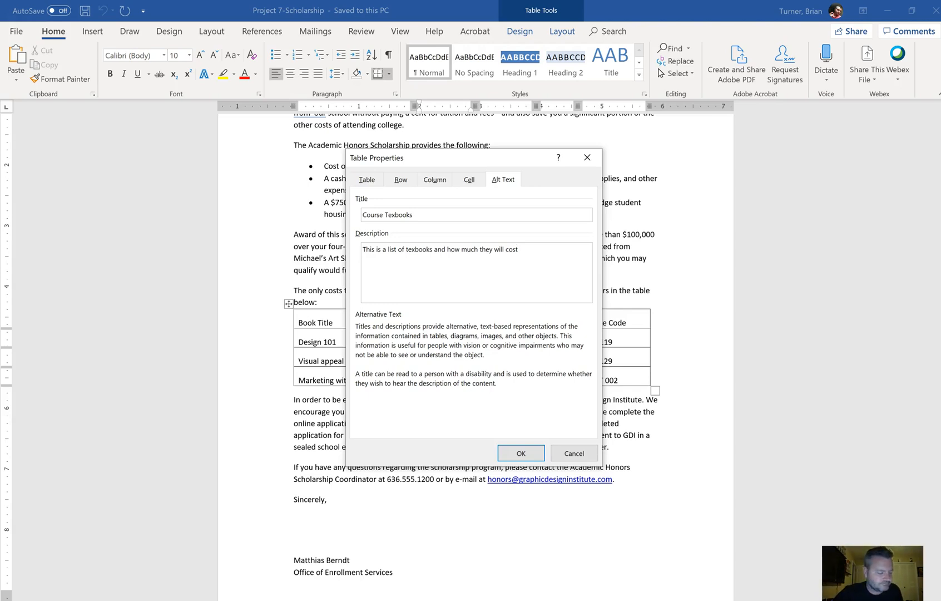
{"action": "left_click", "coordinate": [520, 453]}
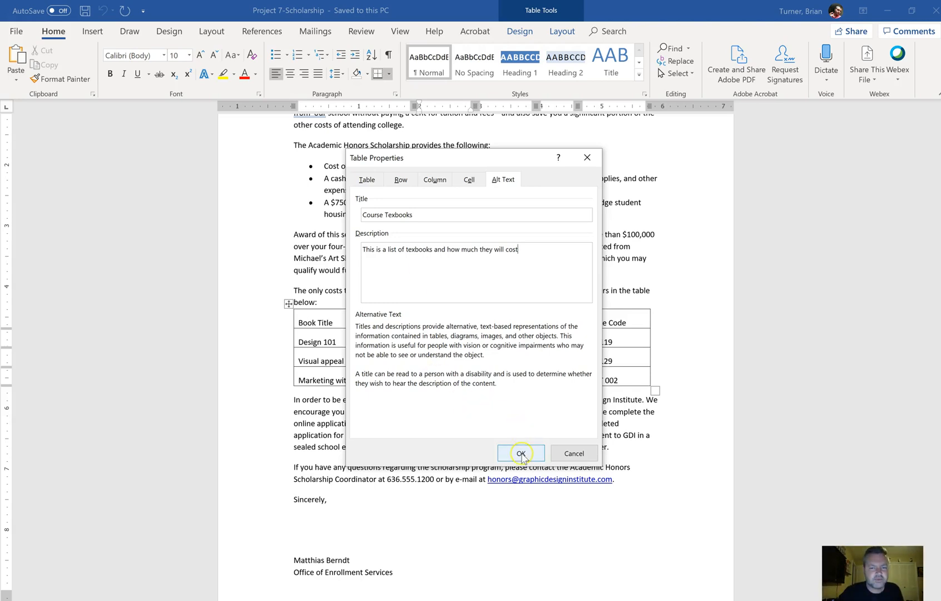
Step: Confirm the alt text and apply the Grid Table 5 Dark - Accent 2 table style
{"action": "left_click", "coordinate": [520, 453]}
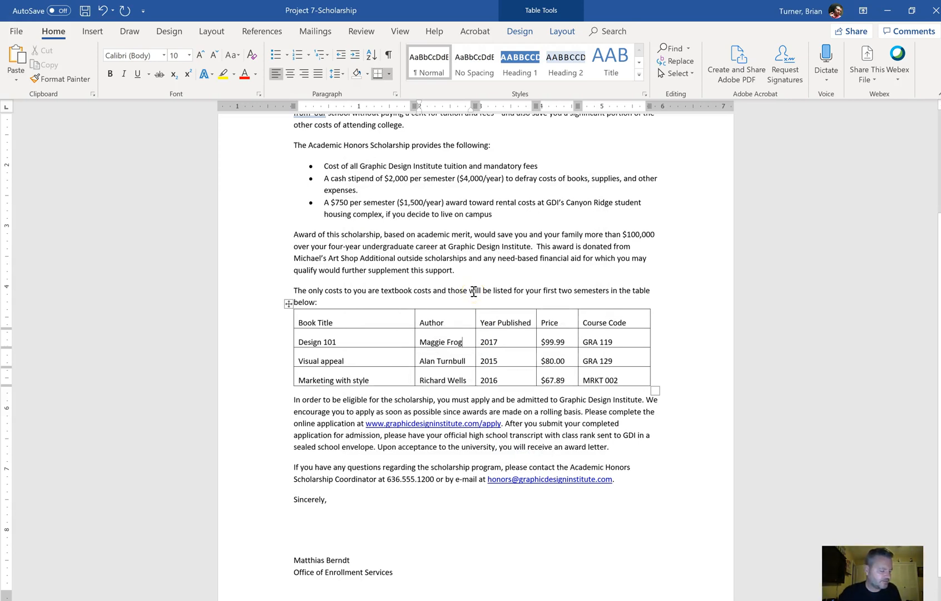
{"action": "mouse_move", "coordinate": [445, 314]}
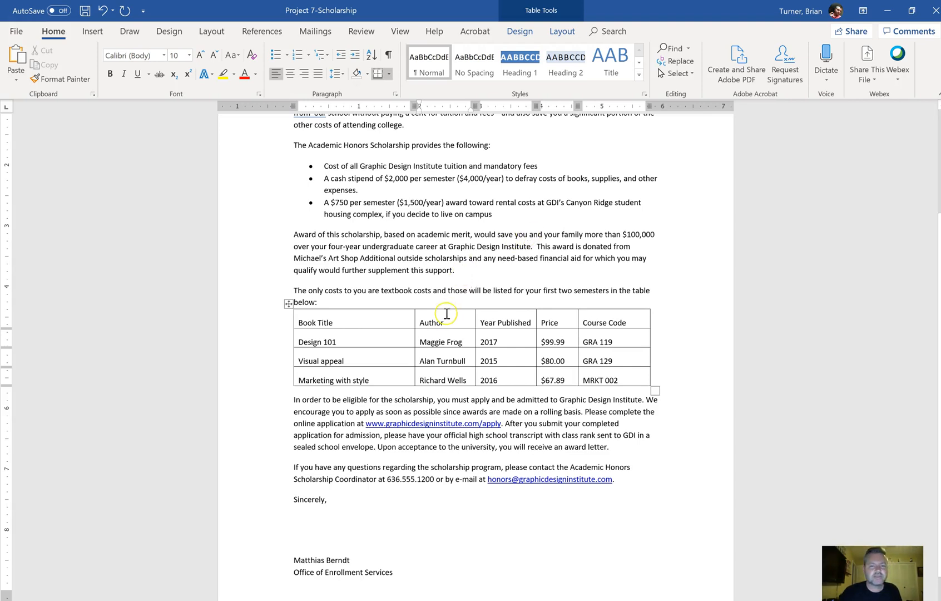
{"action": "left_click", "coordinate": [518, 31]}
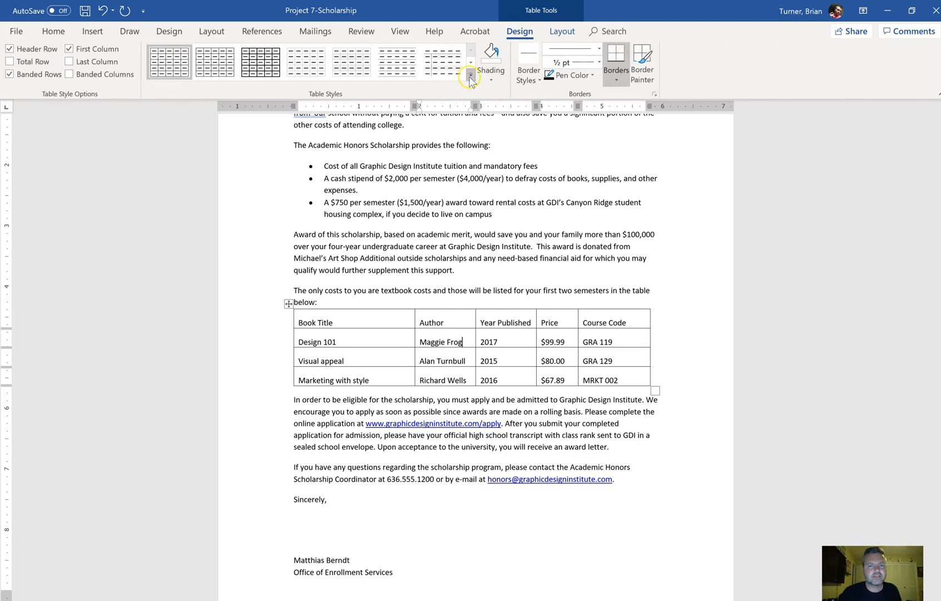
{"action": "left_click", "coordinate": [470, 76]}
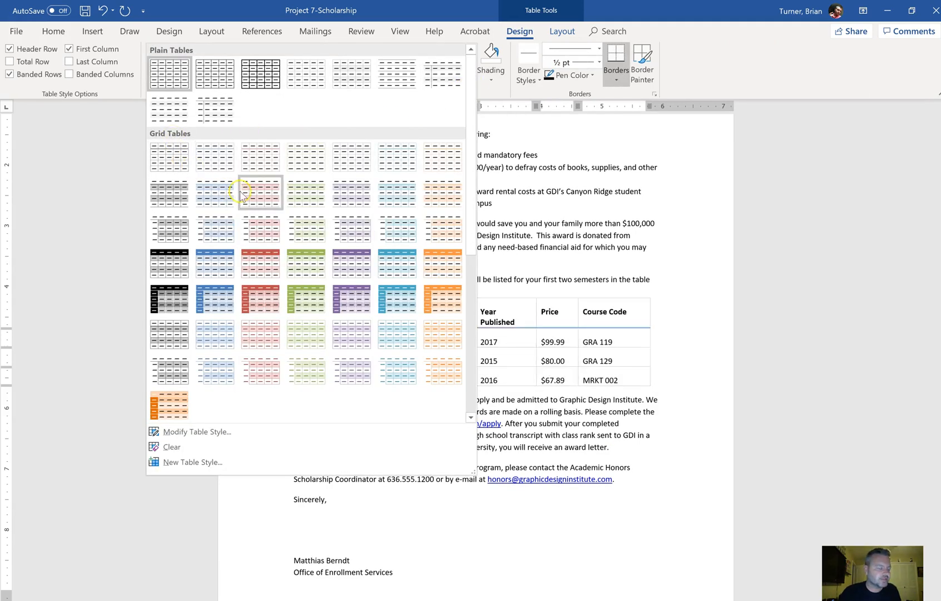
{"action": "mouse_move", "coordinate": [261, 230]}
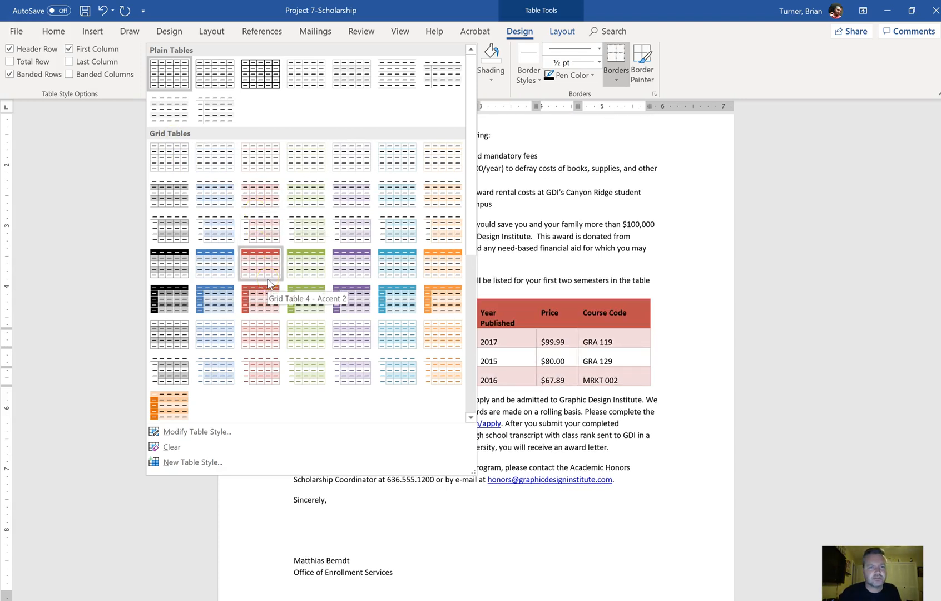
{"action": "mouse_move", "coordinate": [352, 263]}
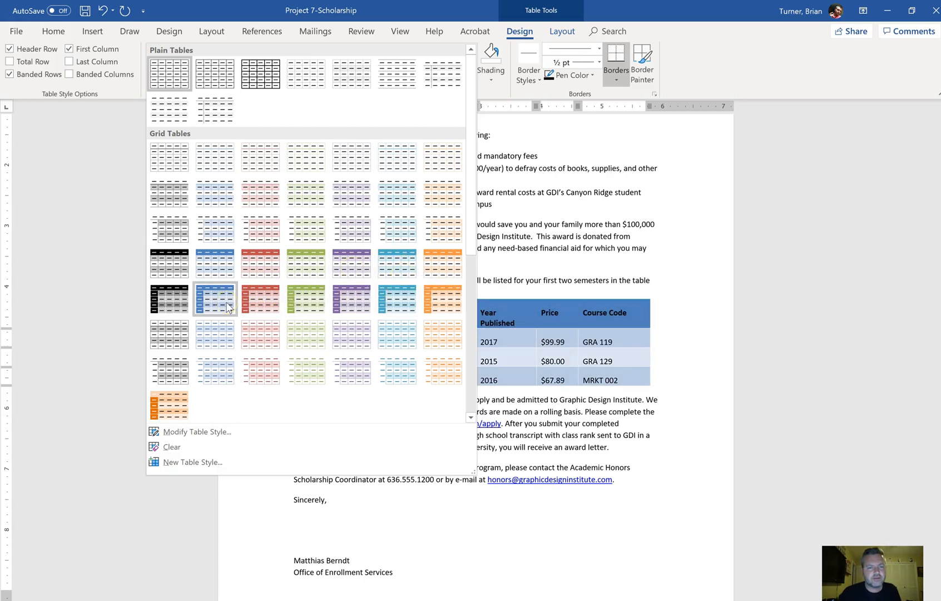
{"action": "left_click", "coordinate": [260, 298]}
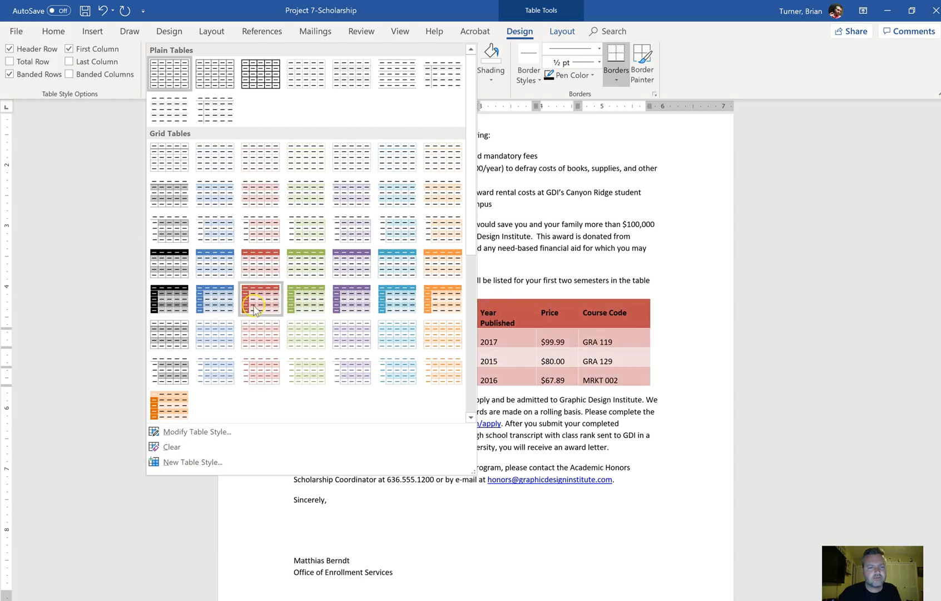
{"action": "mouse_move", "coordinate": [260, 299]}
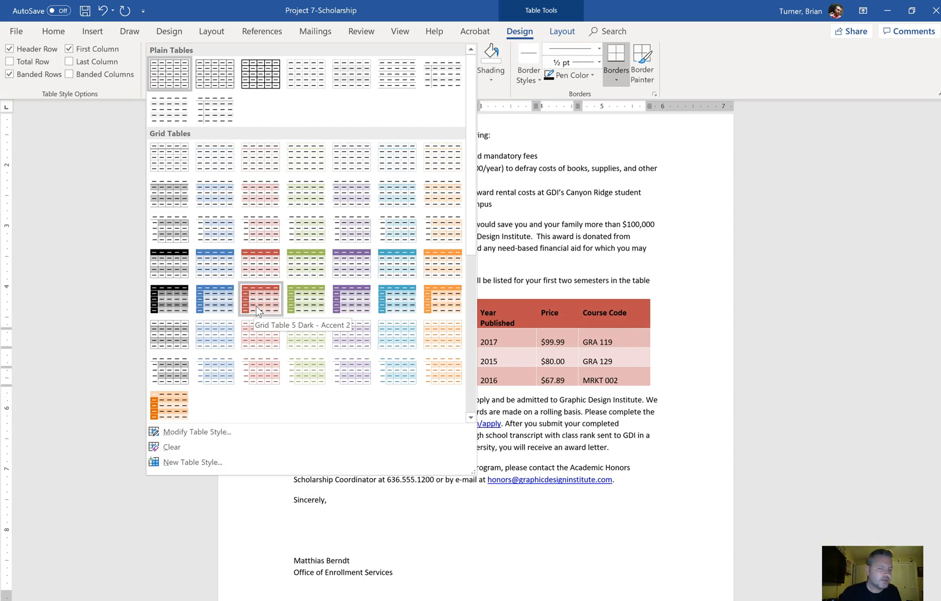
{"action": "left_click", "coordinate": [260, 299]}
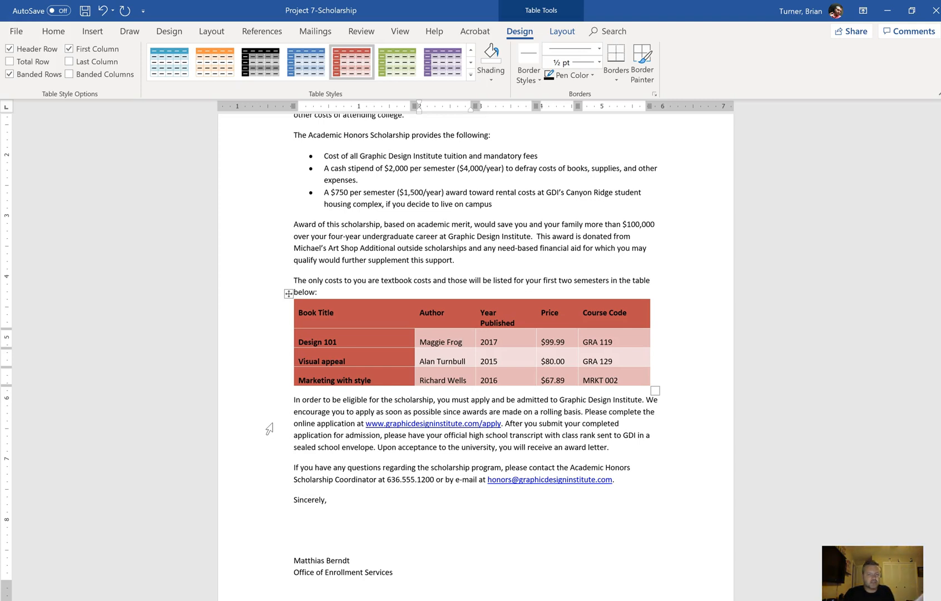
{"action": "mouse_move", "coordinate": [798, 320]}
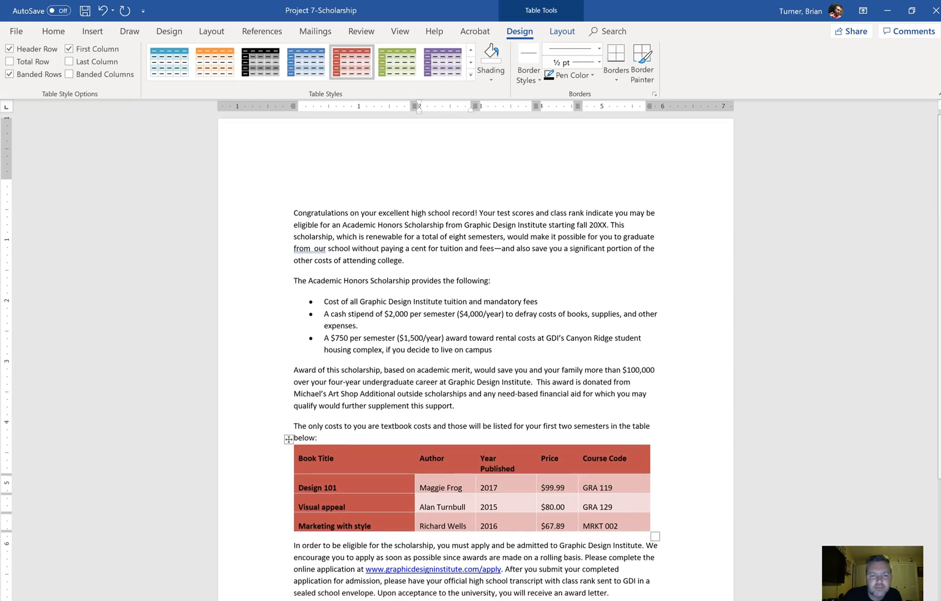
{"action": "scroll", "scroll_direction": "down", "scroll_amount": 3}
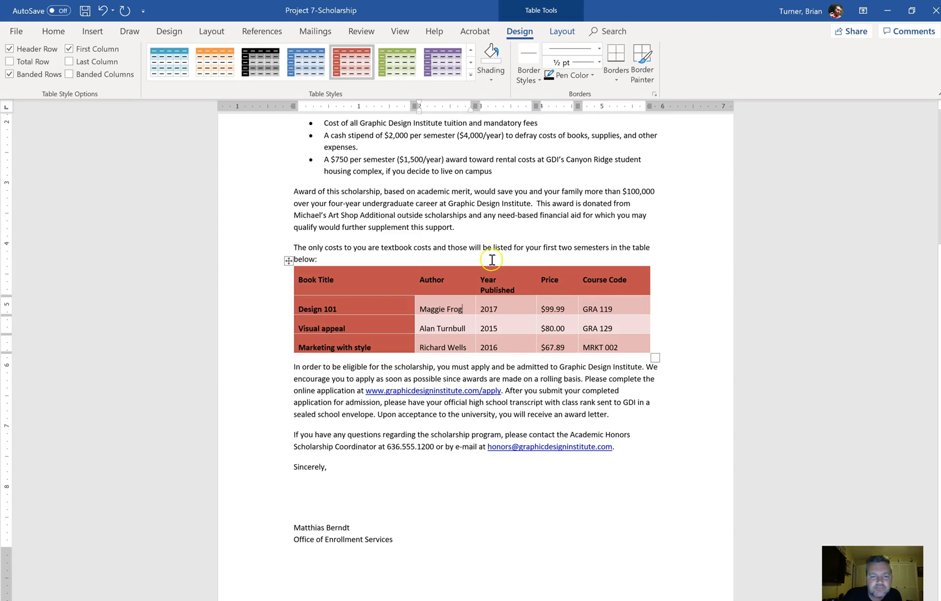
{"action": "mouse_move", "coordinate": [509, 383]}
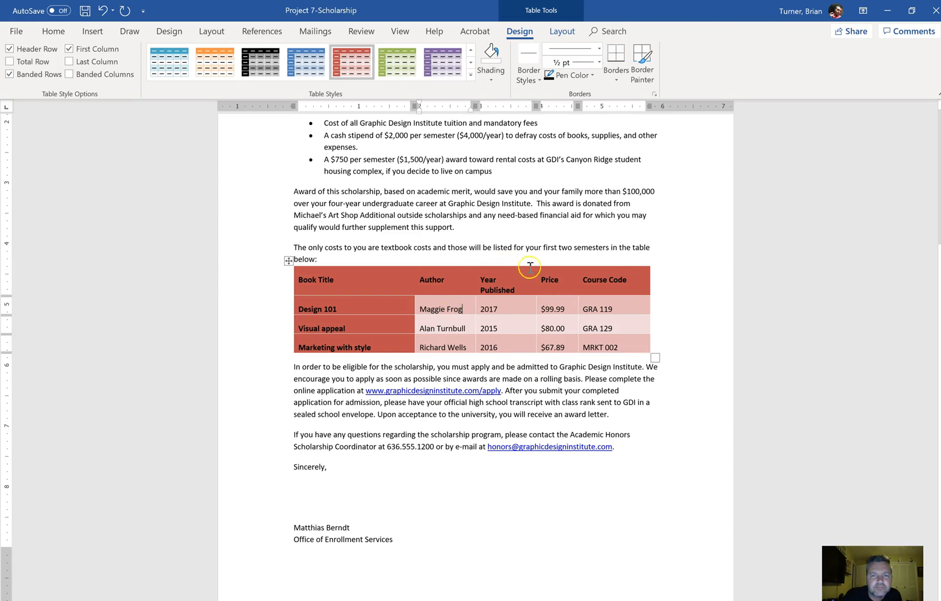
{"action": "mouse_move", "coordinate": [498, 198]}
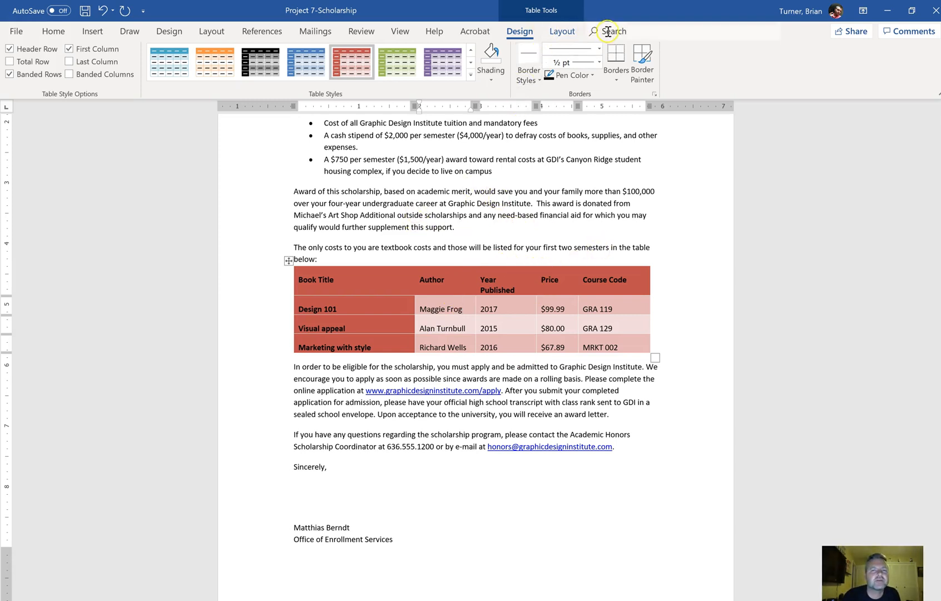
Step: Return to the Home tab of the ribbon
{"action": "left_click", "coordinate": [53, 31]}
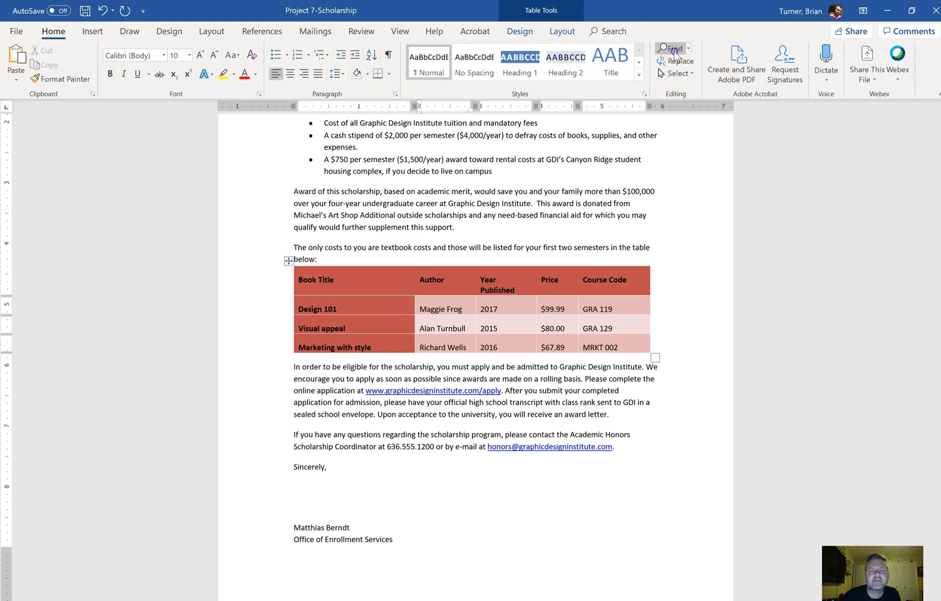
Step: Search the letter for "Michael's art shop" to locate its award-donation sentence
{"action": "left_click", "coordinate": [672, 48]}
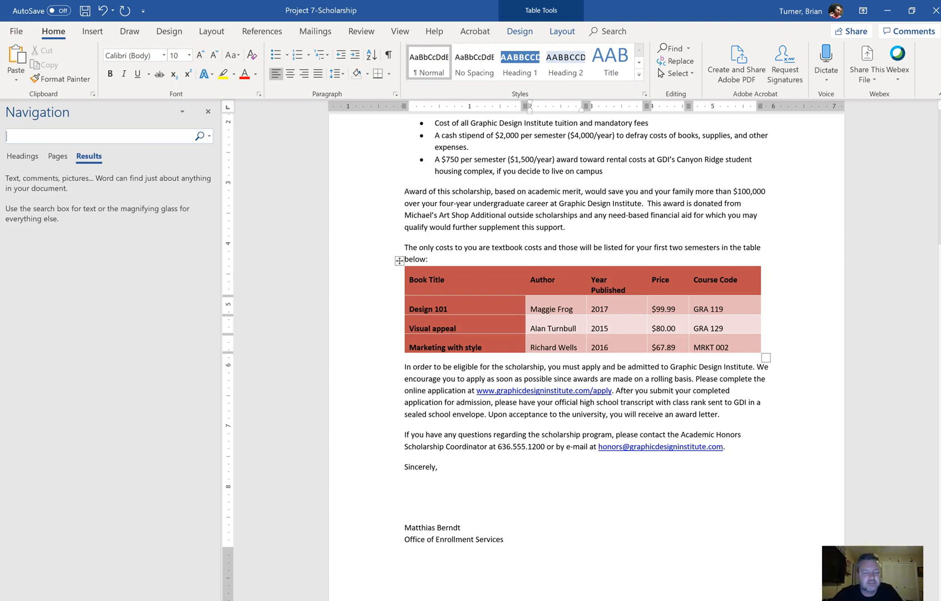
{"action": "type", "text": "Michael's art shop"}
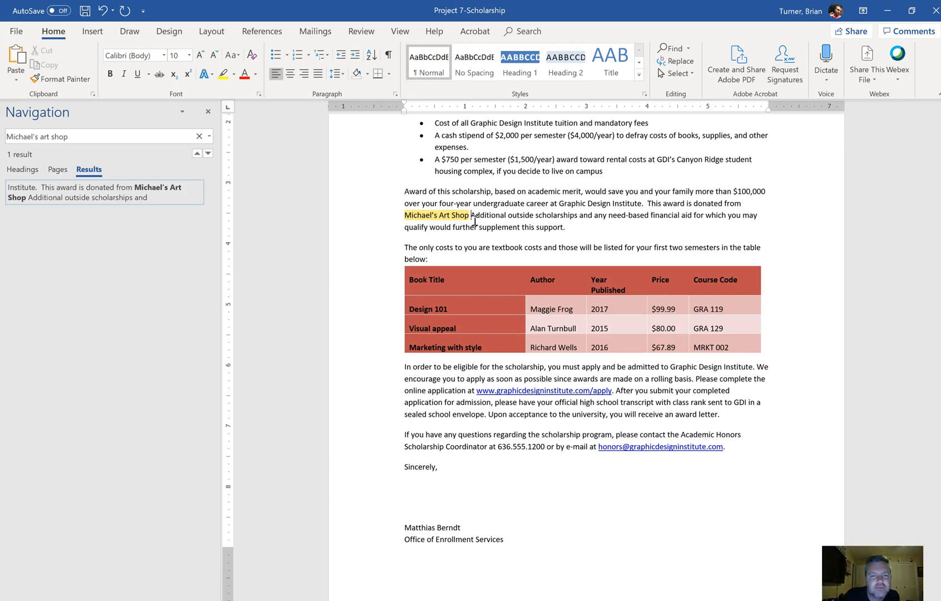
{"action": "mouse_move", "coordinate": [185, 136]}
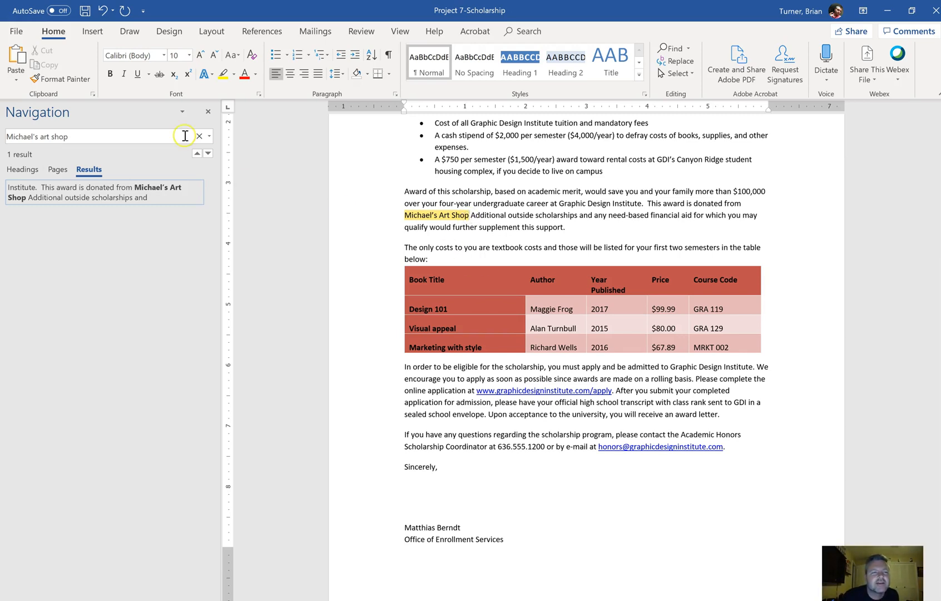
{"action": "left_click", "coordinate": [92, 31]}
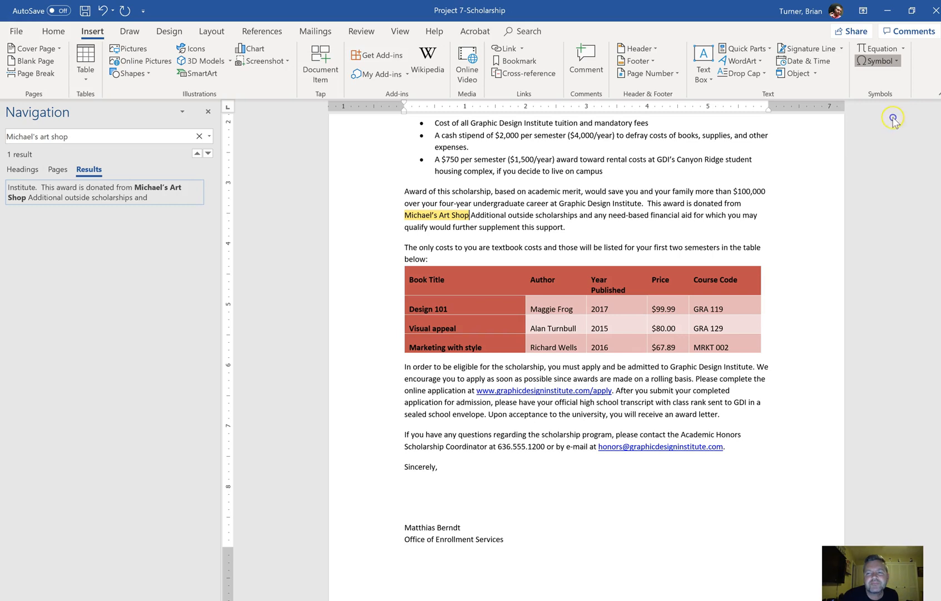
Step: Insert the Registered Sign ® after "Michael's Art Shop" and close the Navigation pane
{"action": "left_click", "coordinate": [876, 61]}
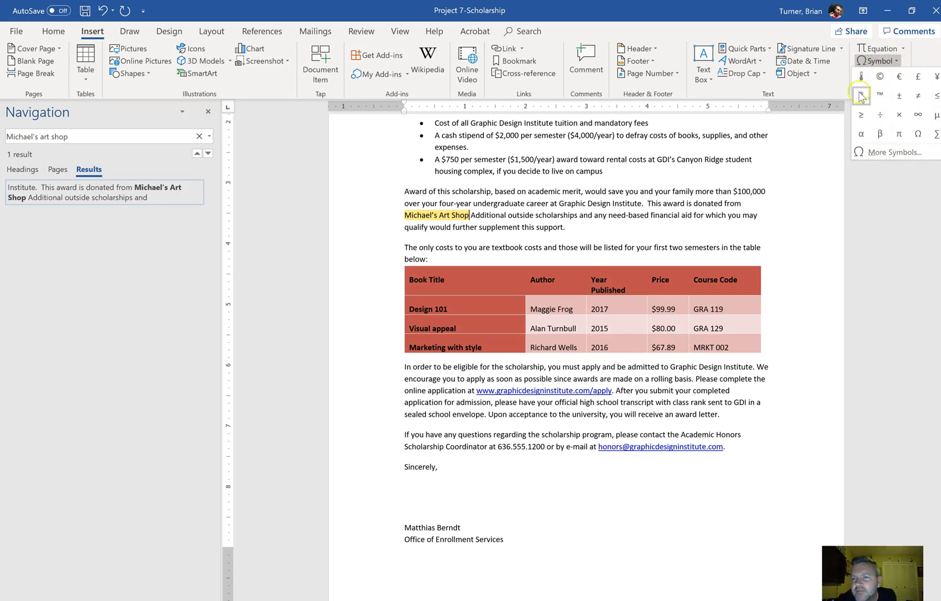
{"action": "mouse_move", "coordinate": [860, 94]}
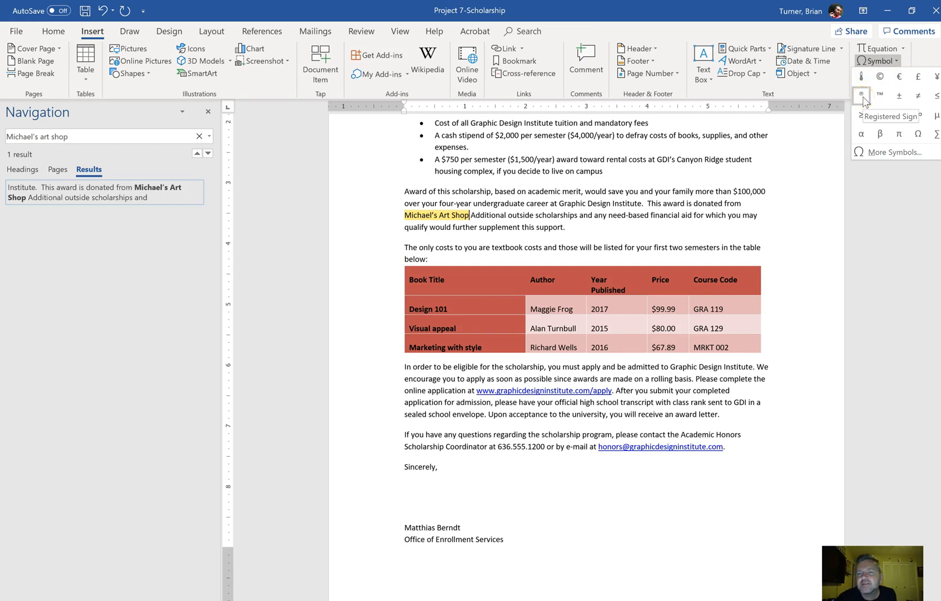
{"action": "left_click", "coordinate": [861, 94]}
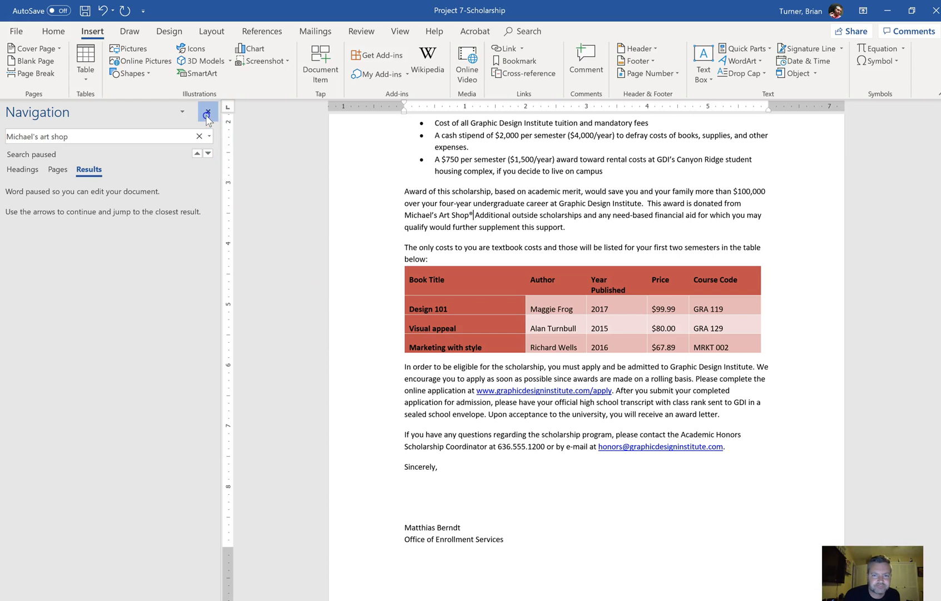
{"action": "left_click", "coordinate": [206, 114]}
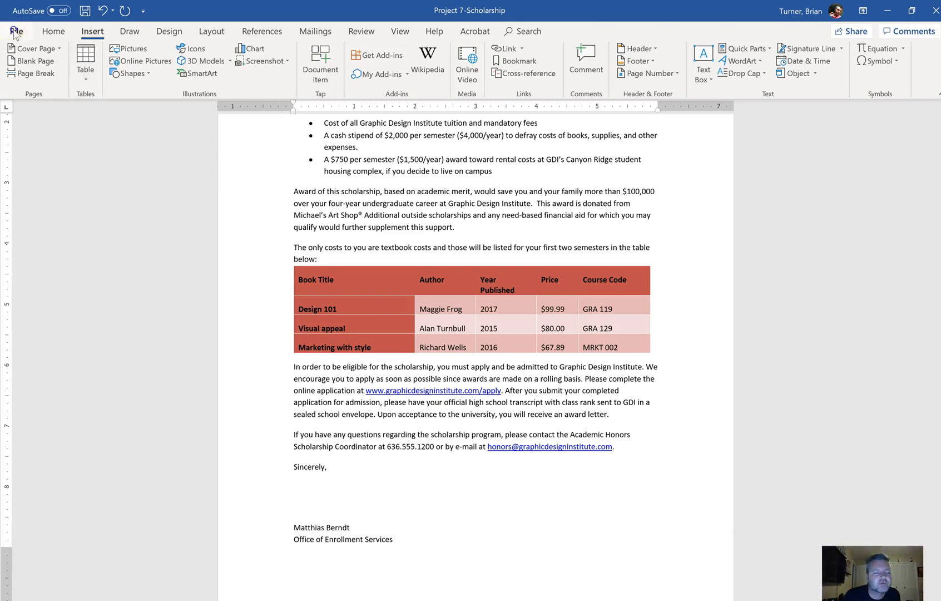
Step: Save the letter and use Document Inspector, including ink, to remove properties and personal info
{"action": "left_click", "coordinate": [16, 31]}
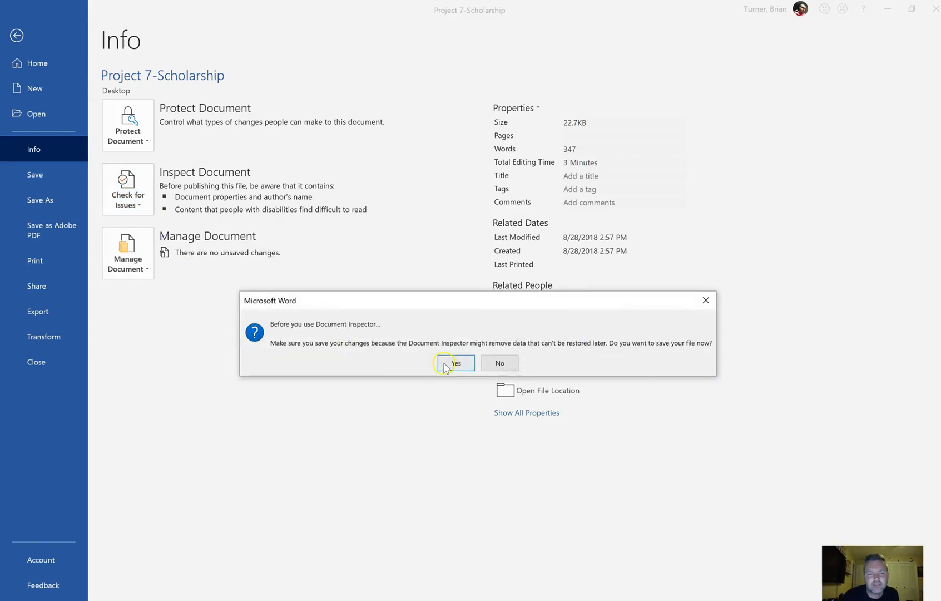
{"action": "left_click", "coordinate": [455, 363]}
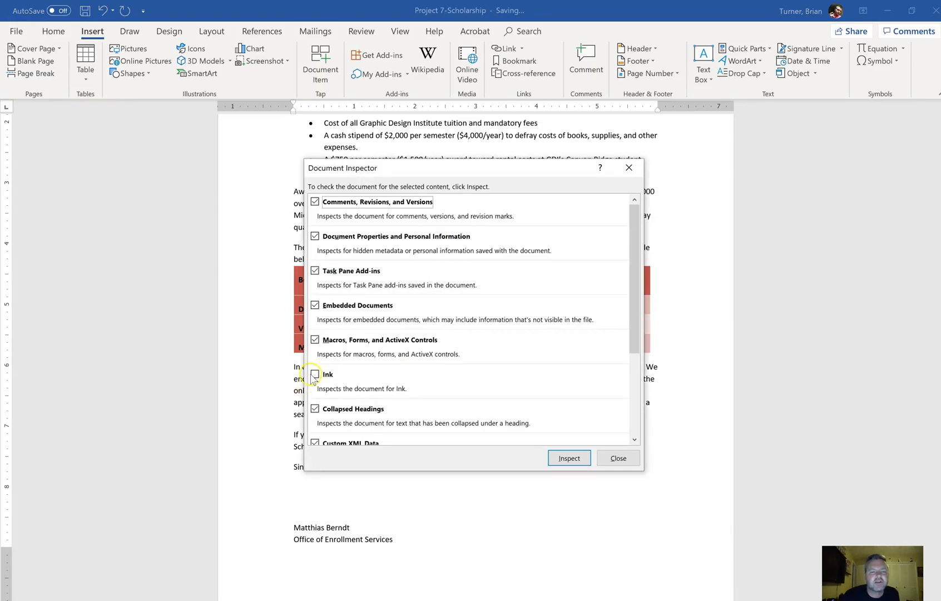
{"action": "left_click", "coordinate": [314, 374]}
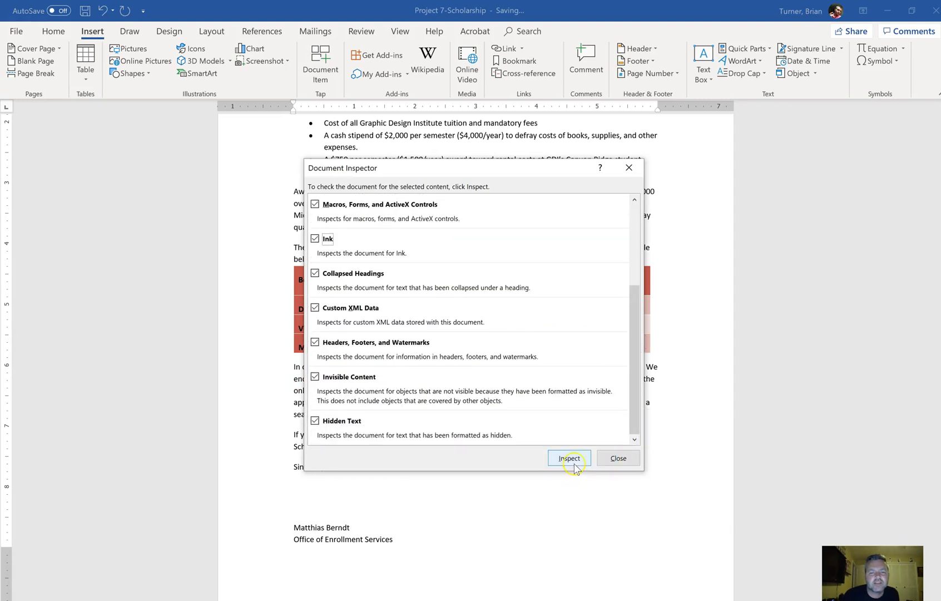
{"action": "left_click", "coordinate": [568, 458]}
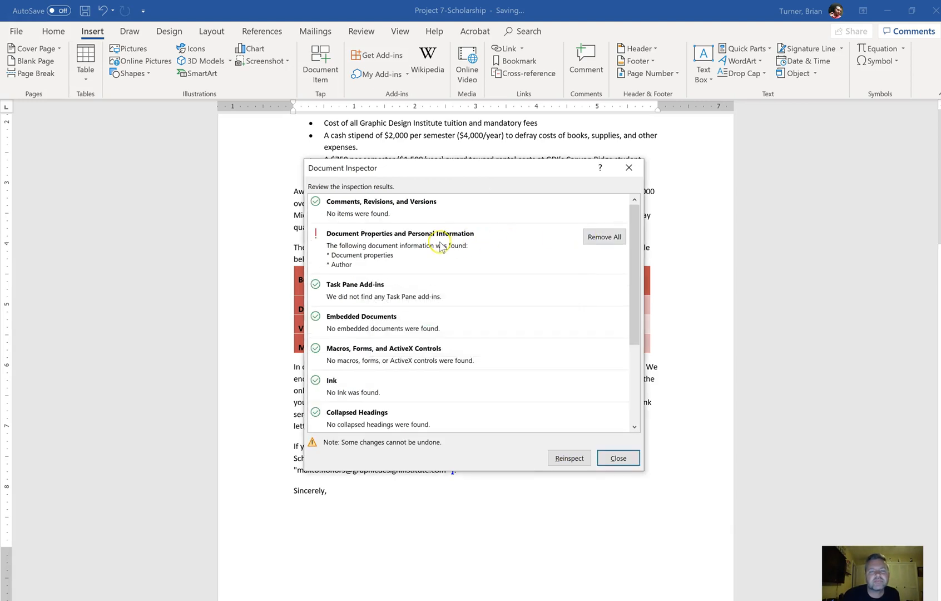
{"action": "left_click", "coordinate": [605, 236]}
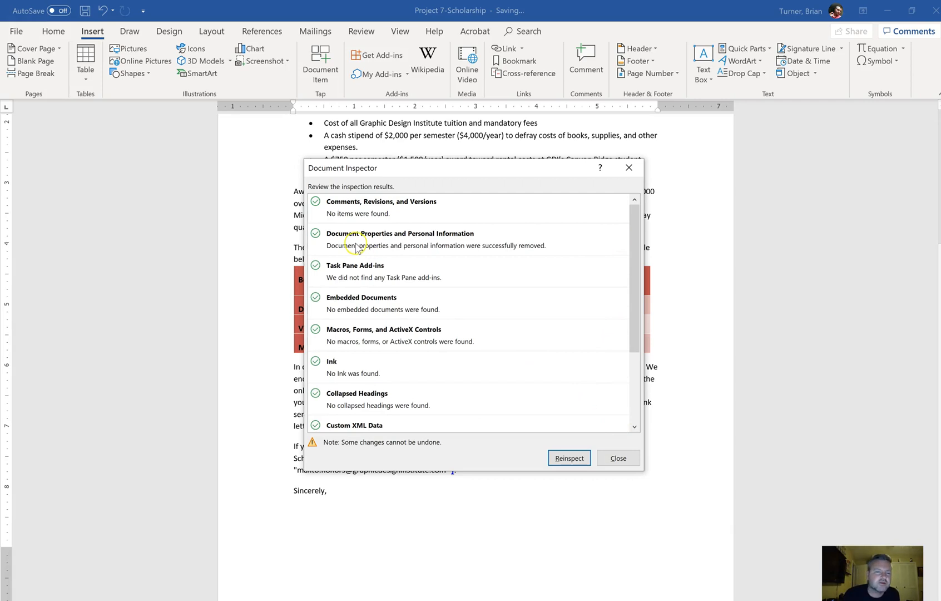
{"action": "mouse_move", "coordinate": [625, 427]}
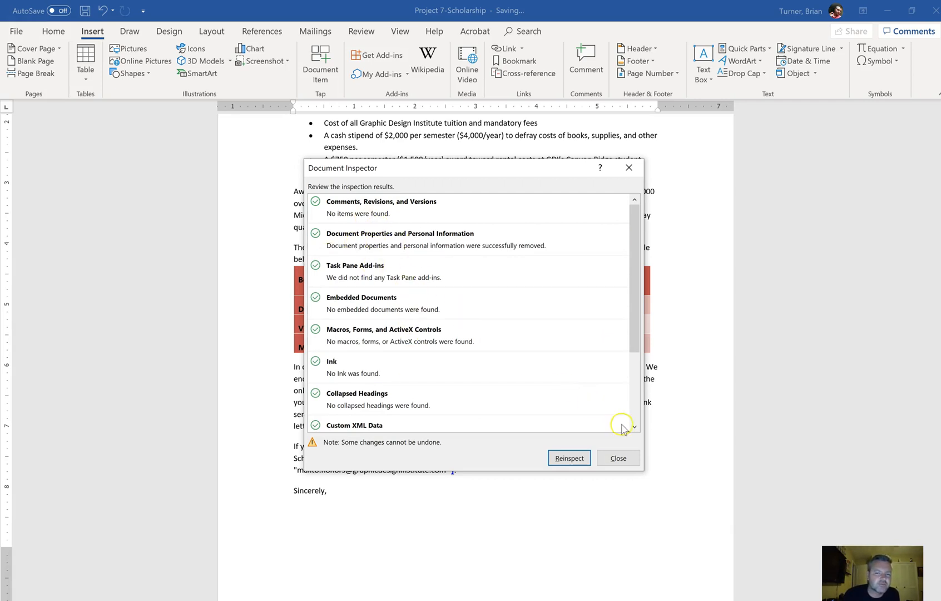
{"action": "left_click", "coordinate": [617, 457]}
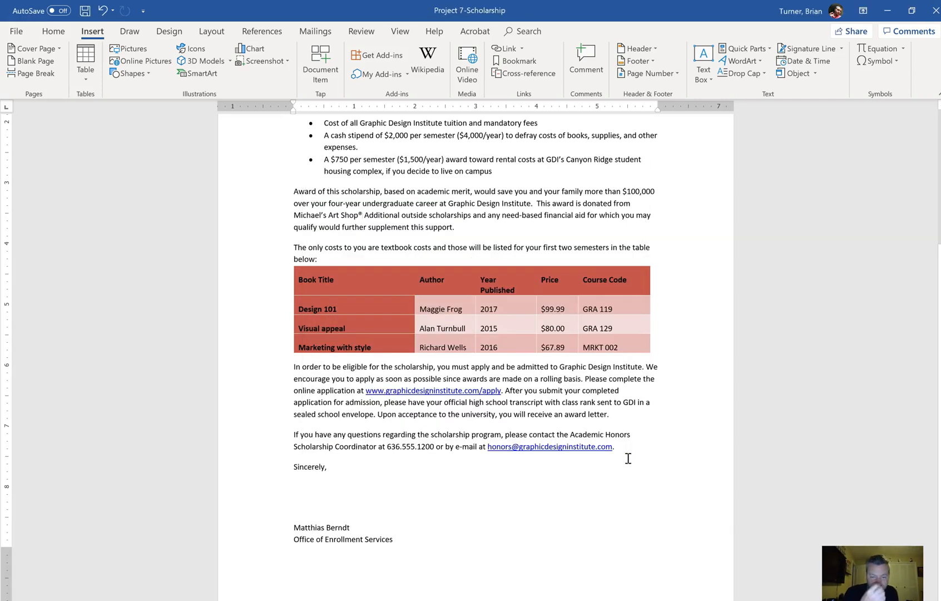
Step: Search the letter for "automatic" and confirm it returns no matches
{"action": "left_click", "coordinate": [361, 215]}
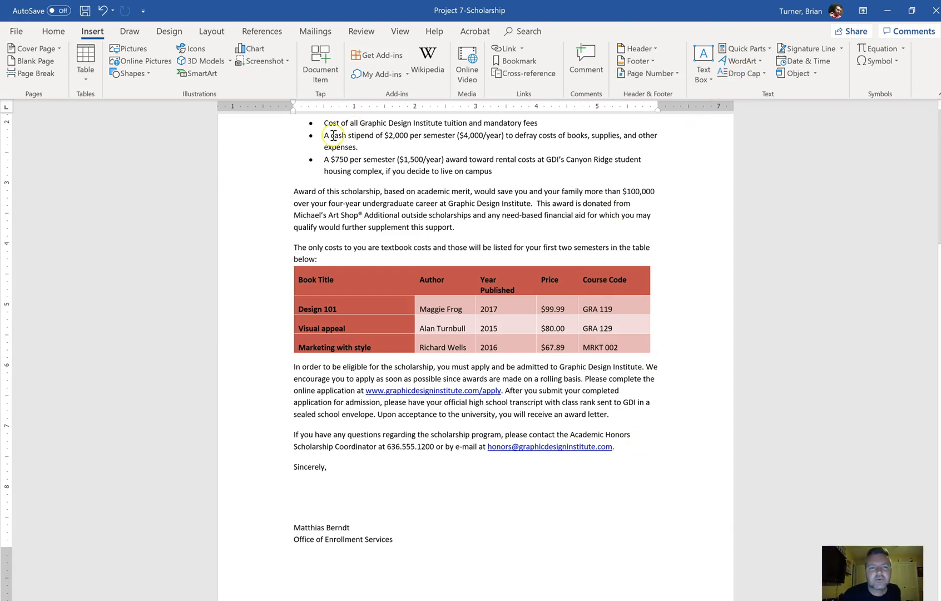
{"action": "left_click", "coordinate": [53, 31]}
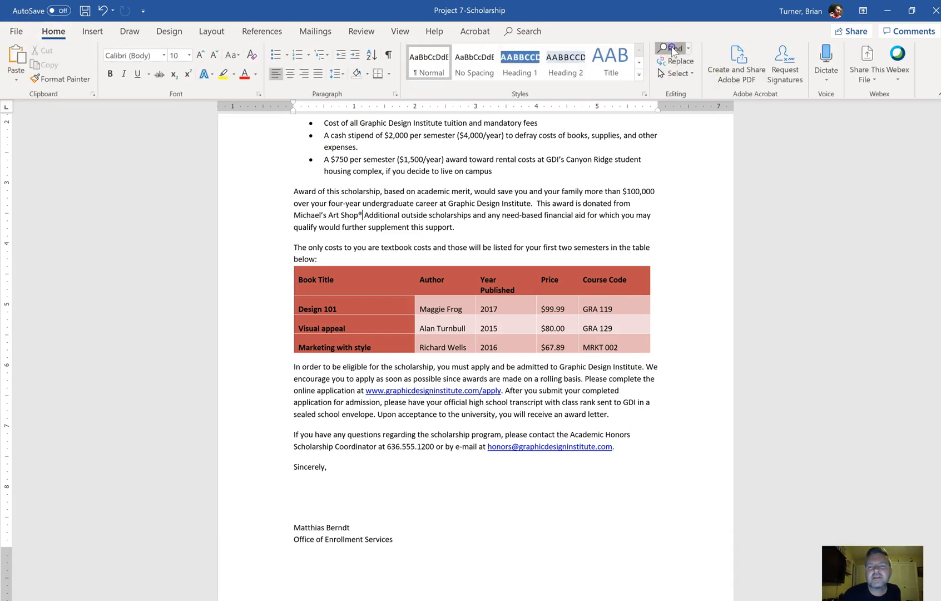
{"action": "left_click", "coordinate": [671, 48]}
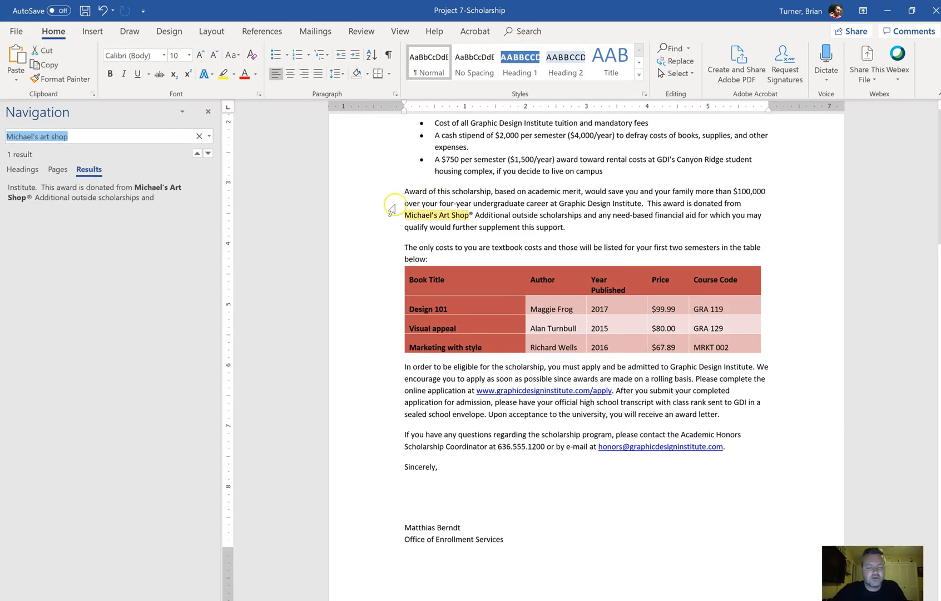
{"action": "type", "text": "automatic"}
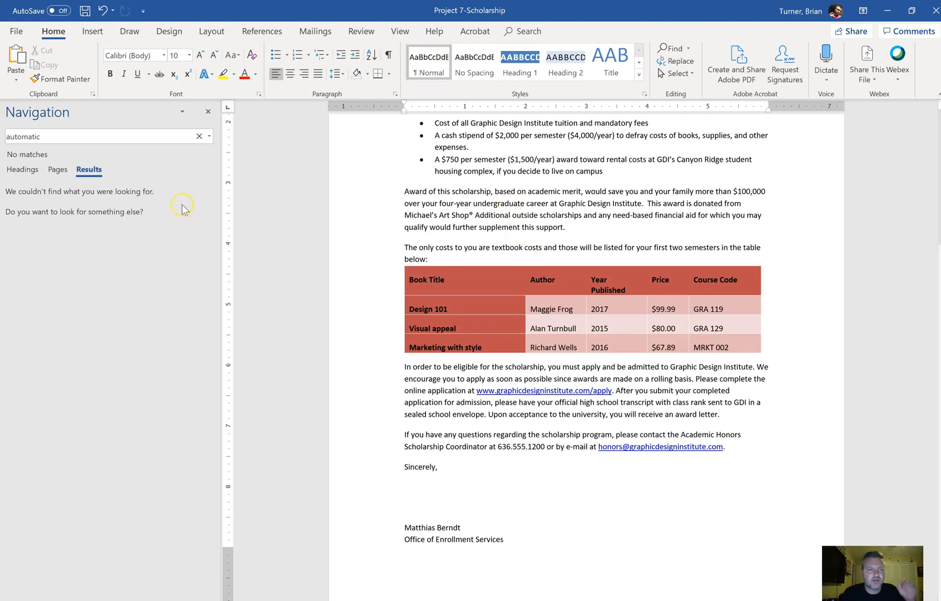
{"action": "mouse_move", "coordinate": [119, 150]}
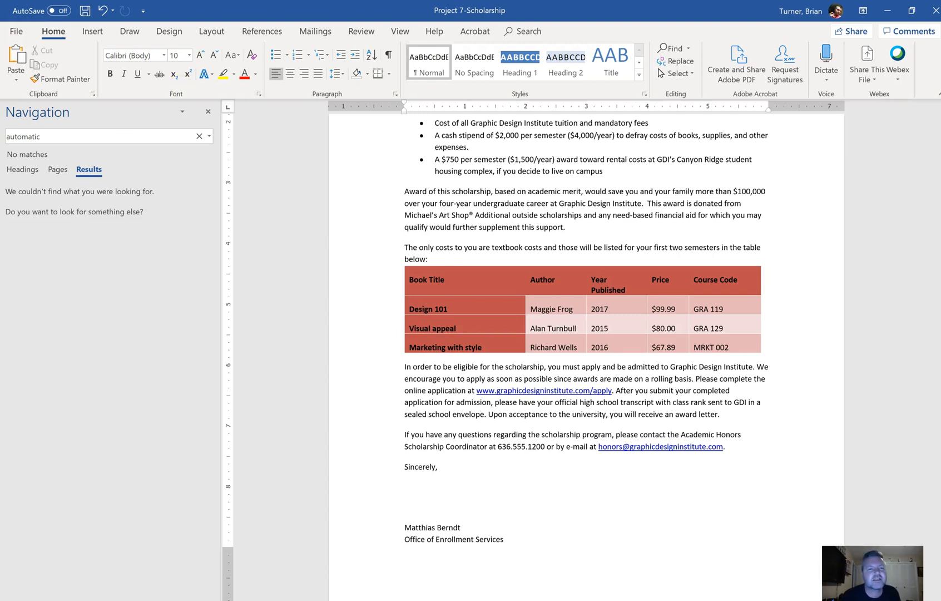
{"action": "left_click", "coordinate": [169, 31]}
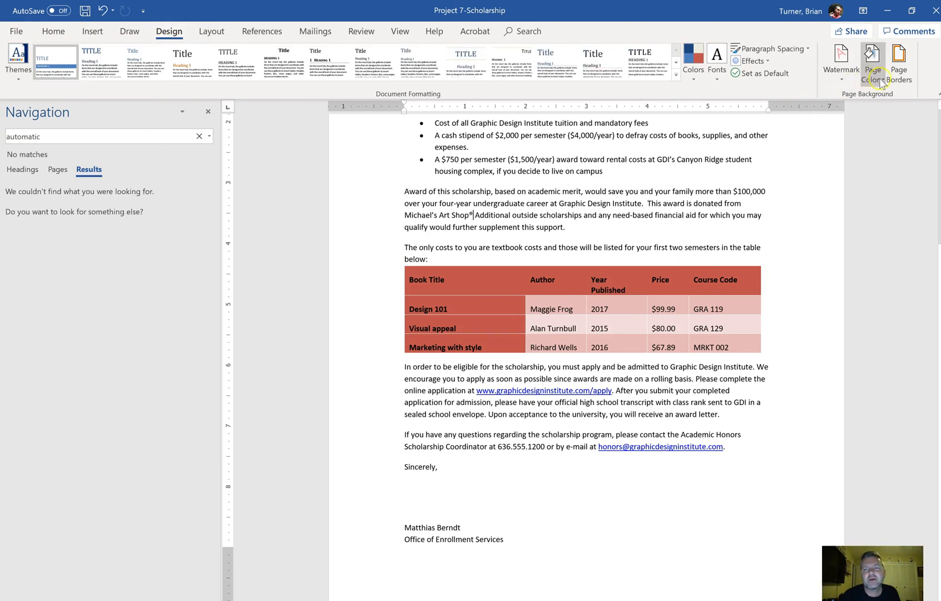
Step: Start a page border with the Box setting and blue line colour, ready to set width
{"action": "left_click", "coordinate": [899, 62]}
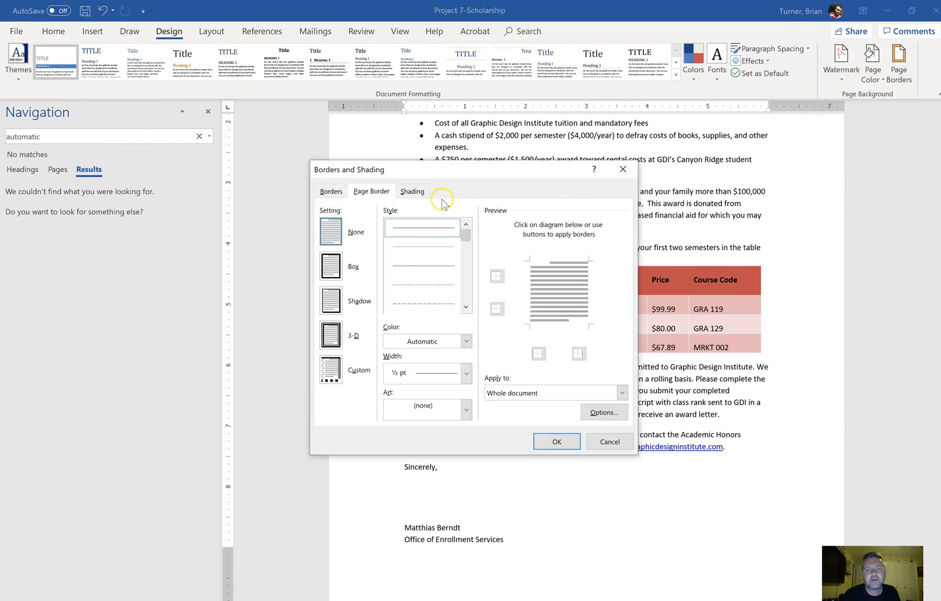
{"action": "left_click", "coordinate": [330, 266]}
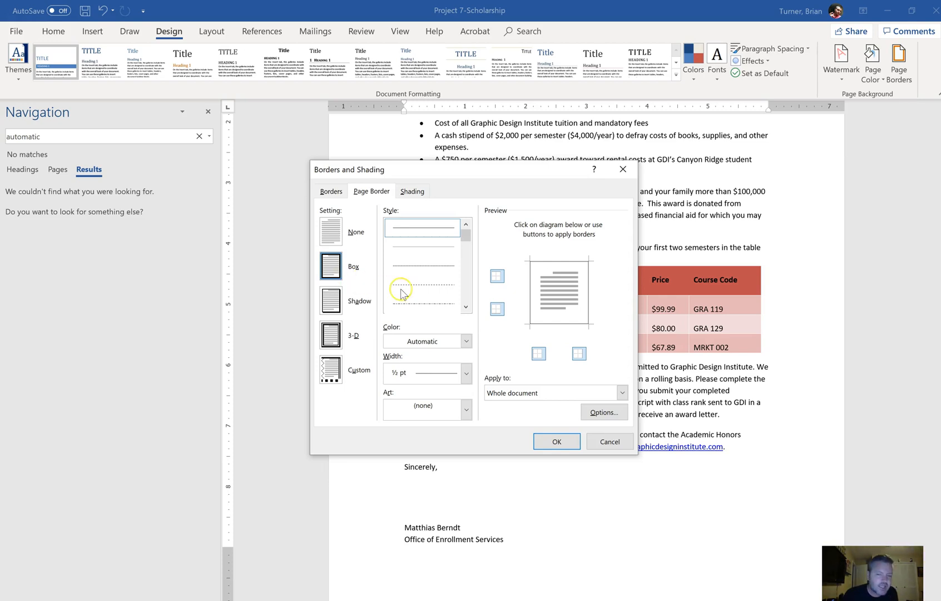
{"action": "left_click", "coordinate": [467, 342]}
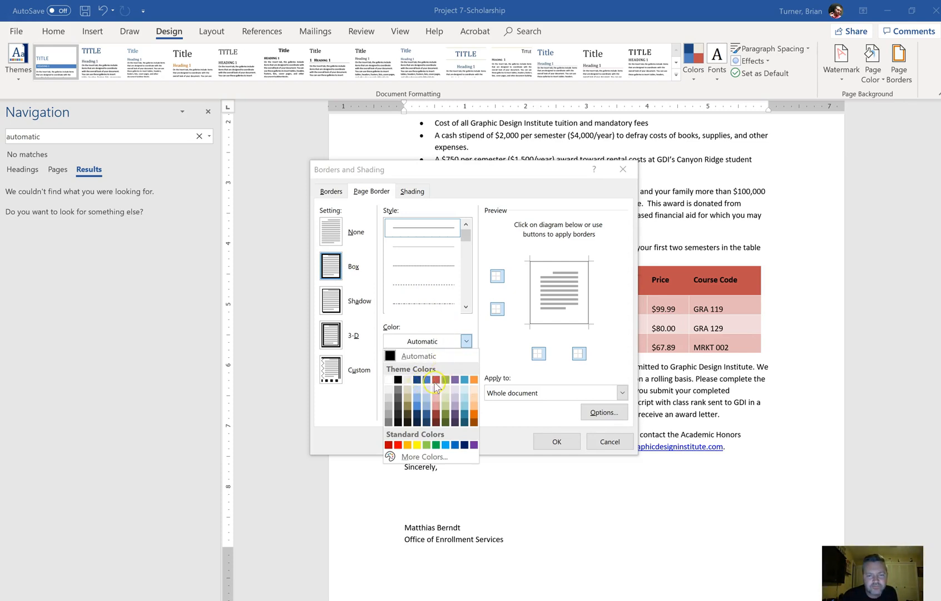
{"action": "mouse_move", "coordinate": [418, 380]}
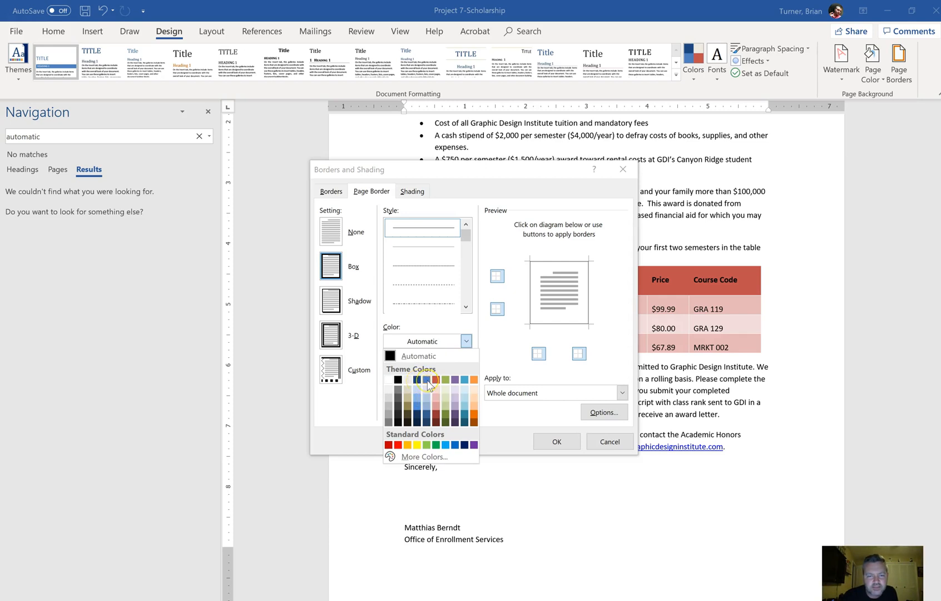
{"action": "mouse_move", "coordinate": [428, 380]}
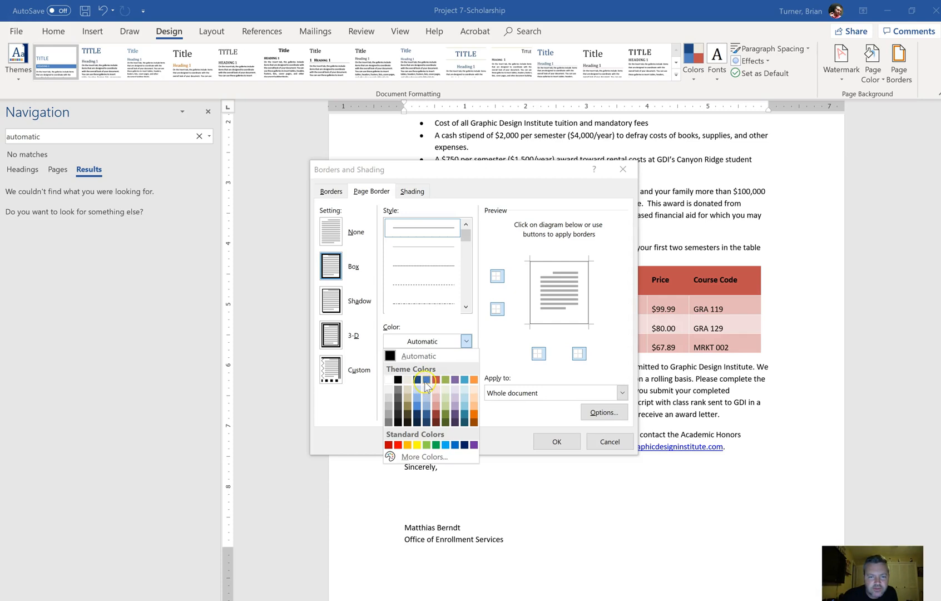
{"action": "left_click", "coordinate": [425, 380]}
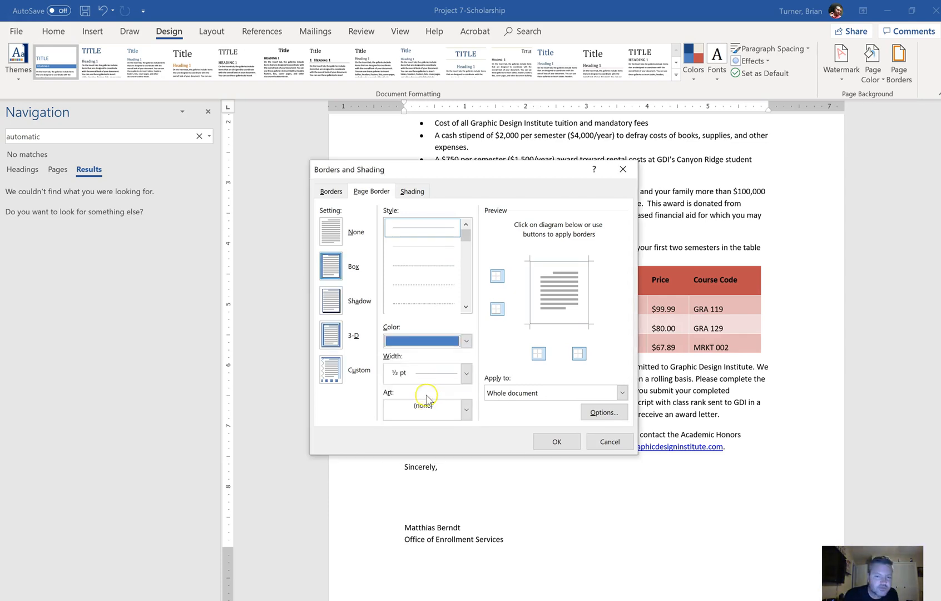
{"action": "left_click", "coordinate": [466, 373]}
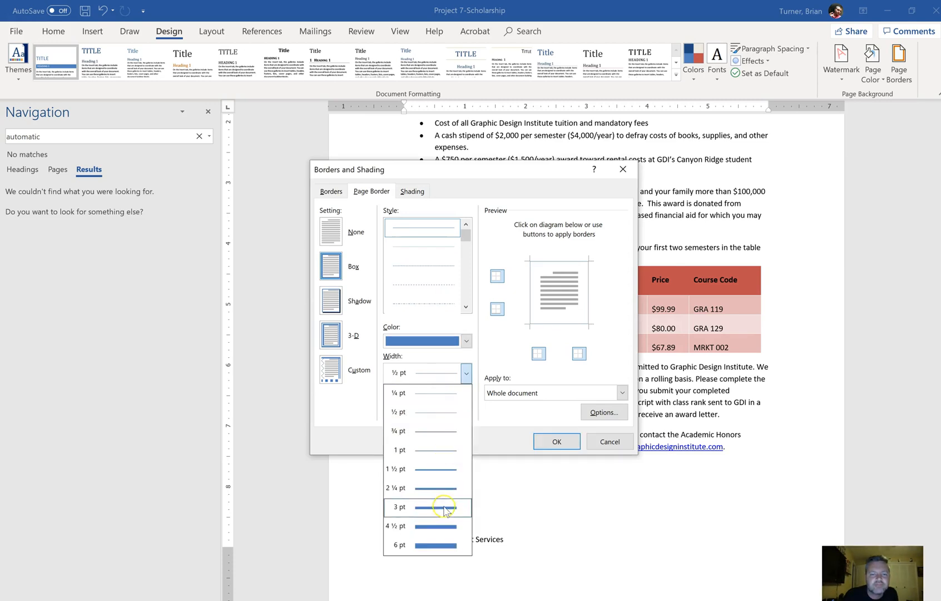